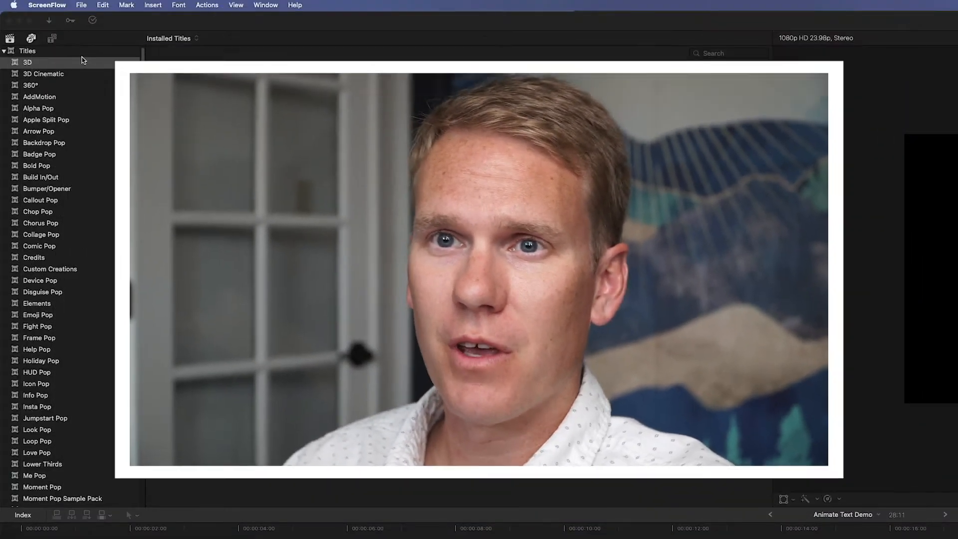
Step: Show the 3D title category, then the 360° title category in the Titles browser
click(27, 62)
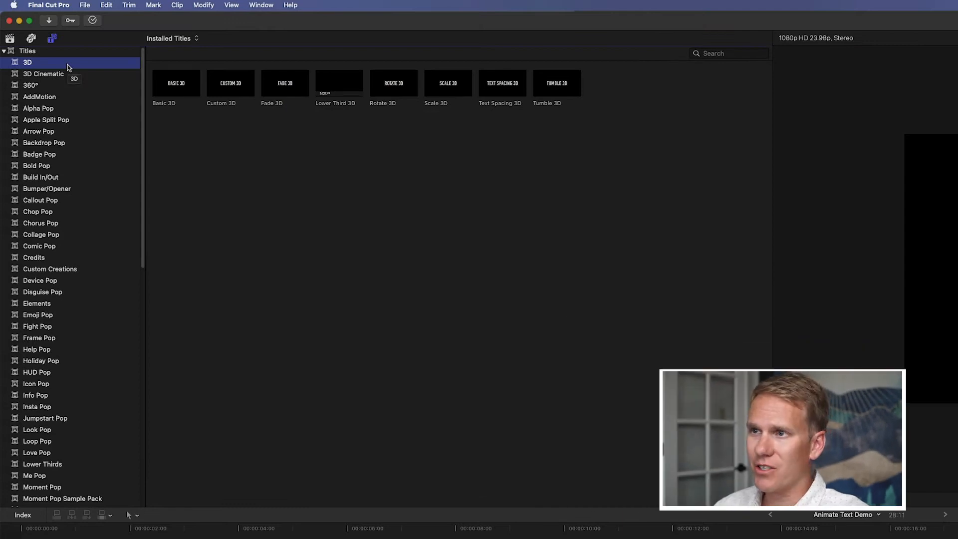
mouse_move(61, 73)
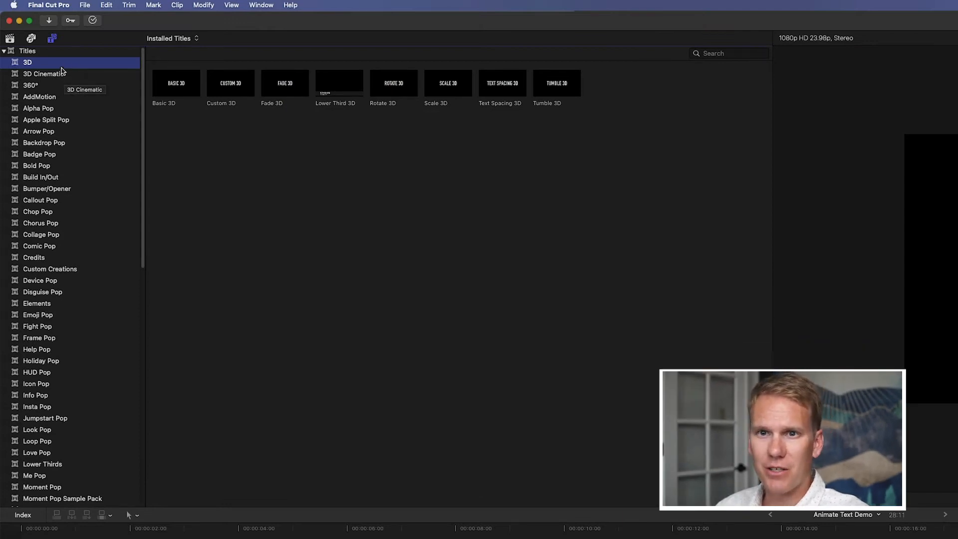
click(394, 83)
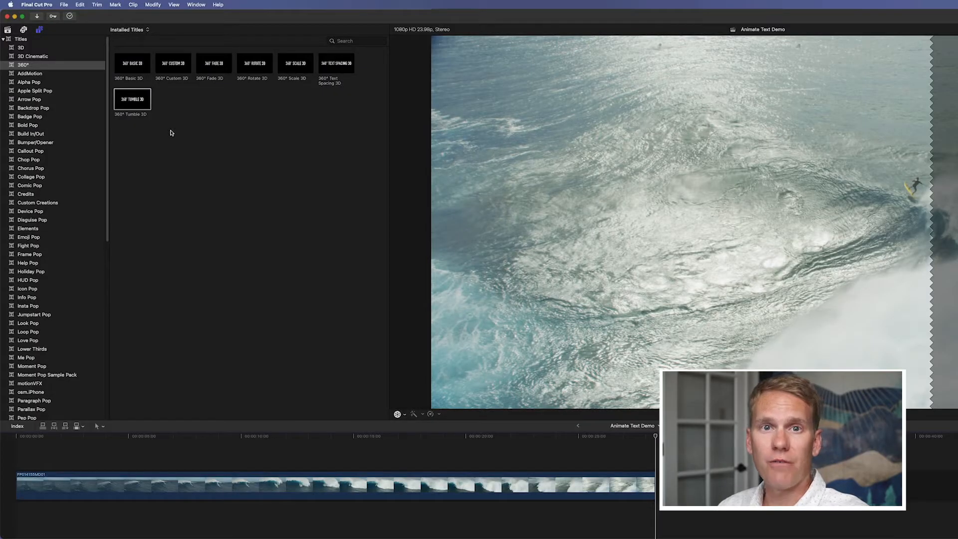
Step: Preview the Energetic, Dramatic and Soft Edge Build In/Out titles and add titles after the surf clip
click(31, 133)
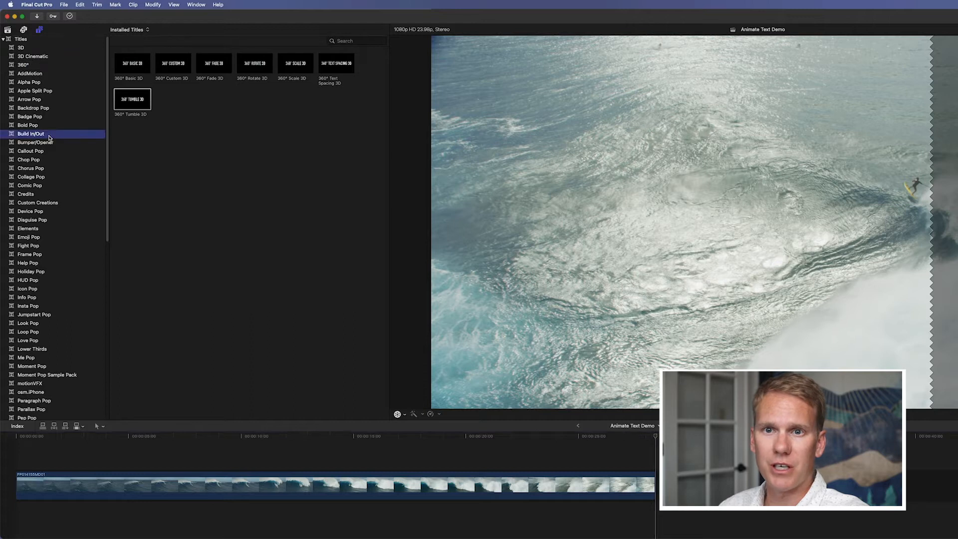
click(31, 134)
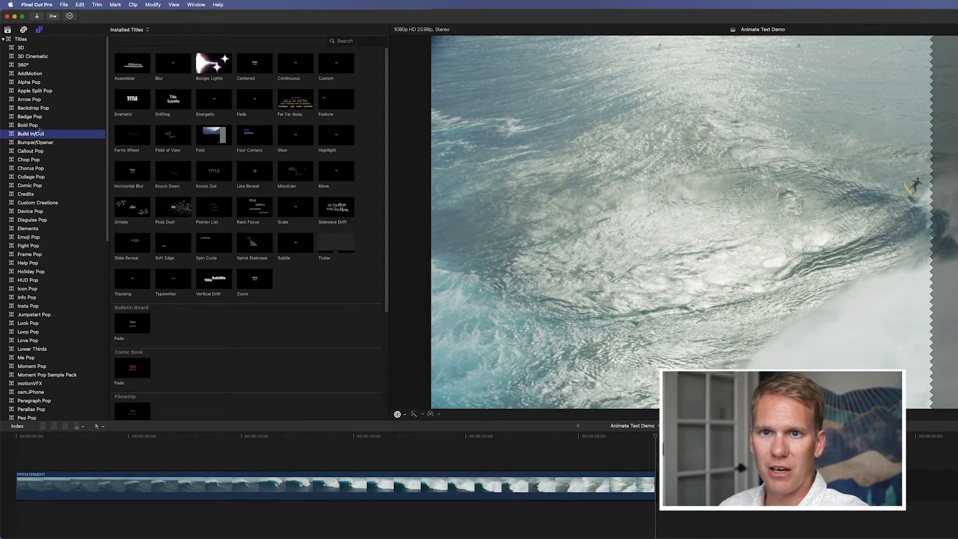
mouse_move(213, 116)
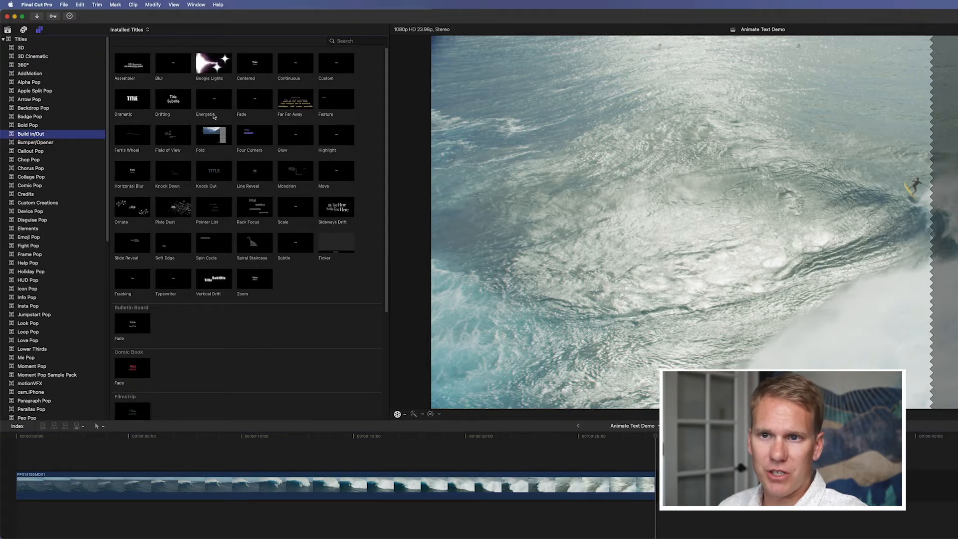
click(214, 99)
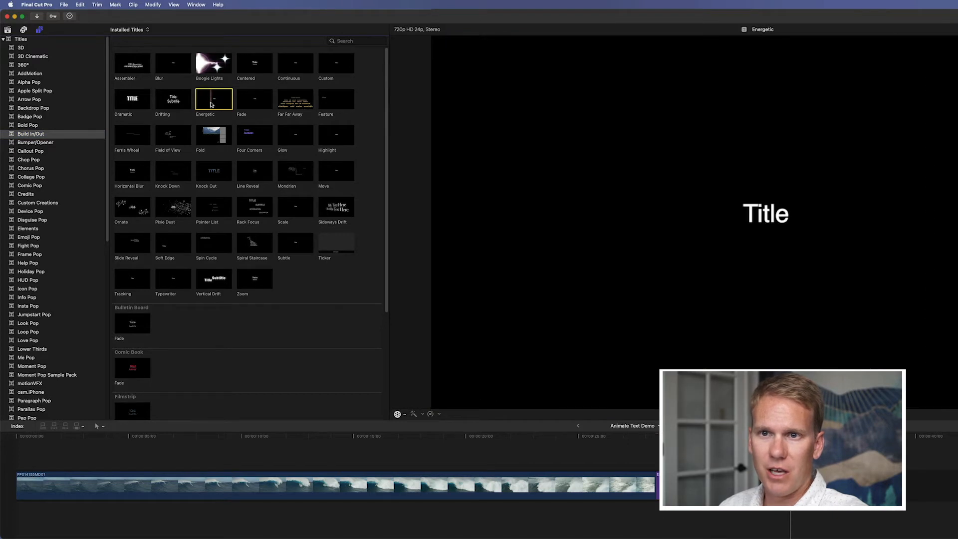
click(132, 99)
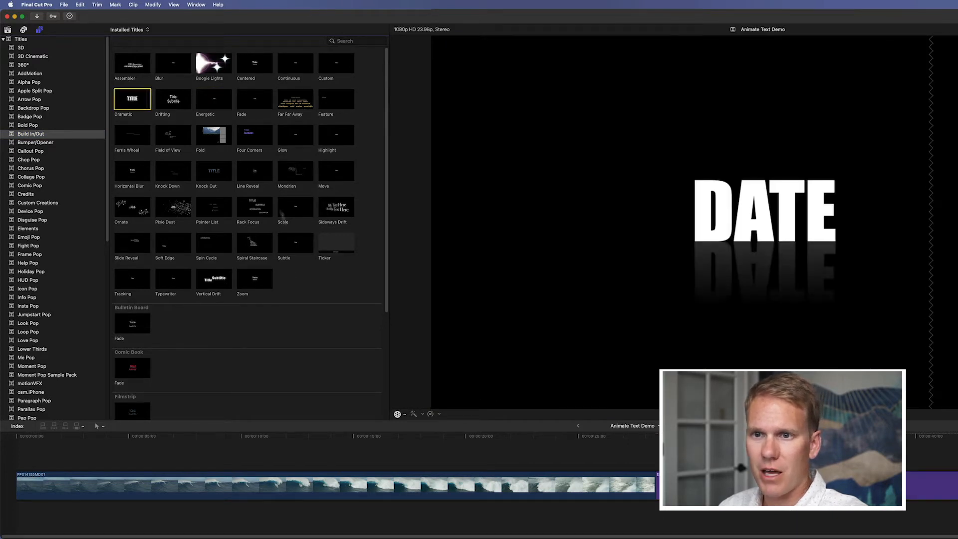
click(172, 242)
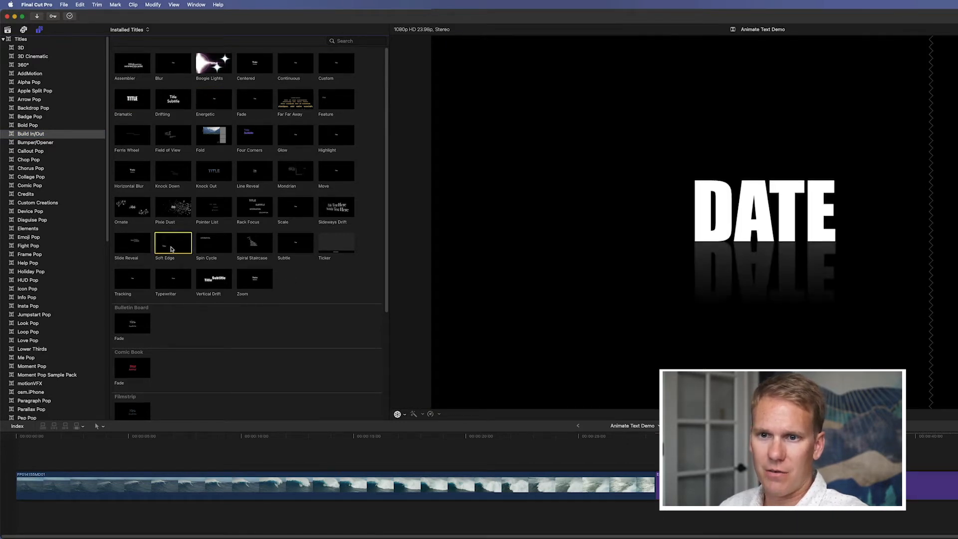
click(214, 278)
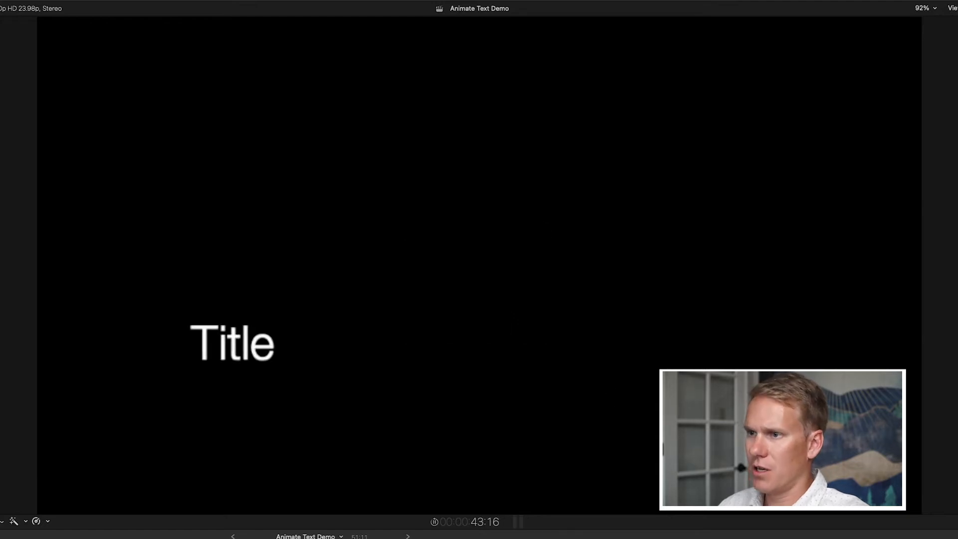
Step: Play the title, then set its main text to 'FCPX' and its subtitle to 'TEXT'
key(space)
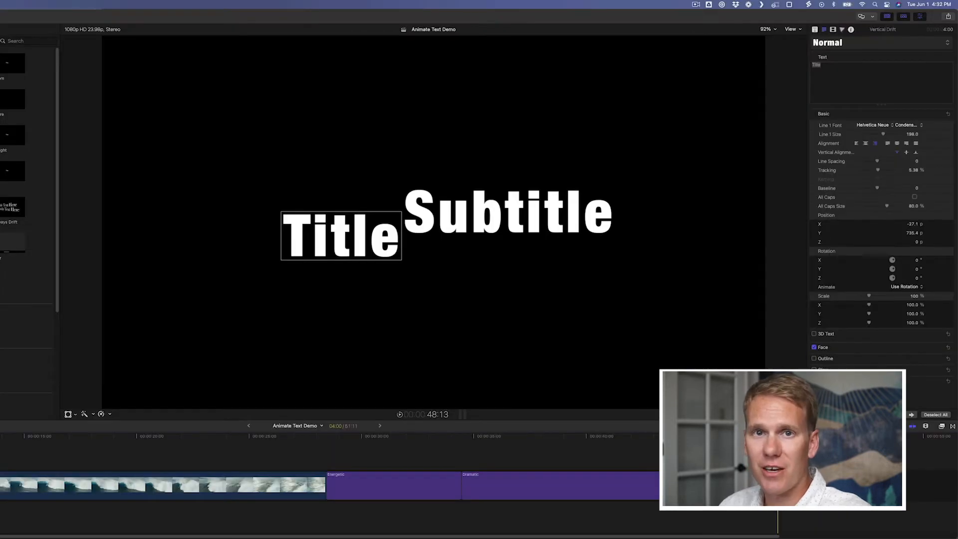
click(507, 211)
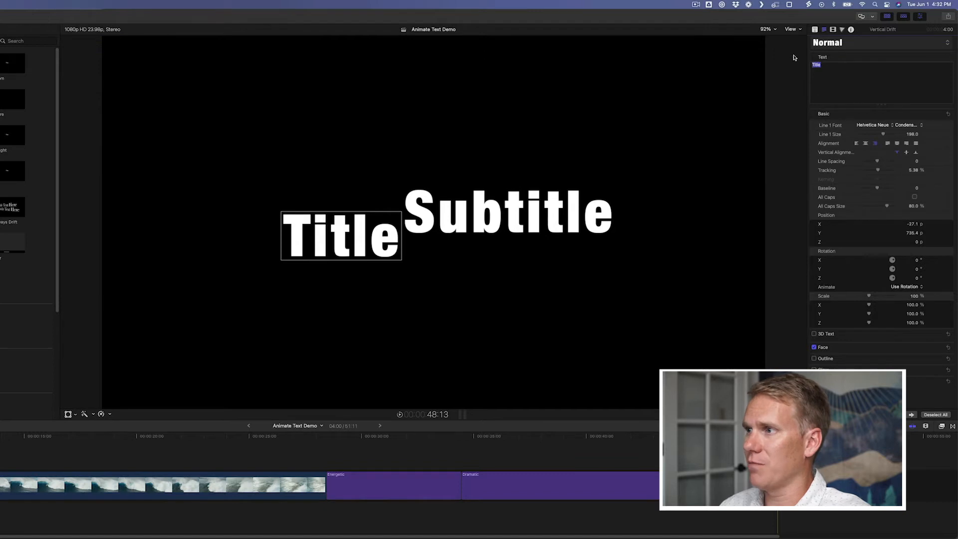
text(FCPX)
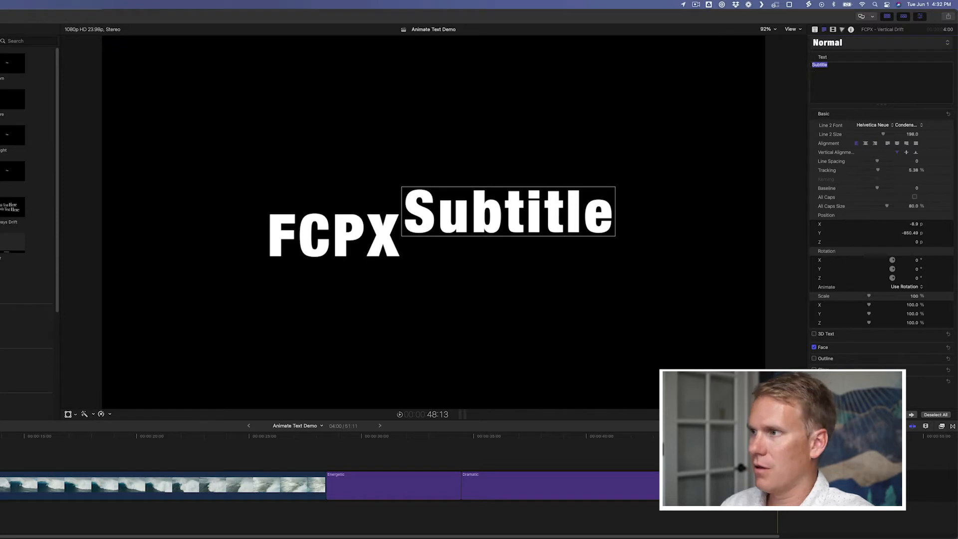
text(TEXT)
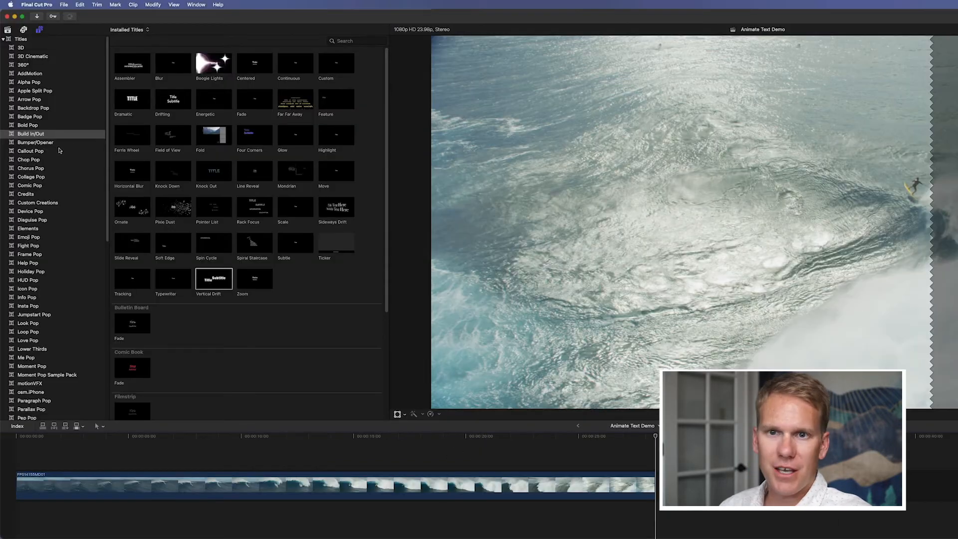
Step: Scroll through the Bumper/Opener templates, then show the Credits title templates
click(35, 143)
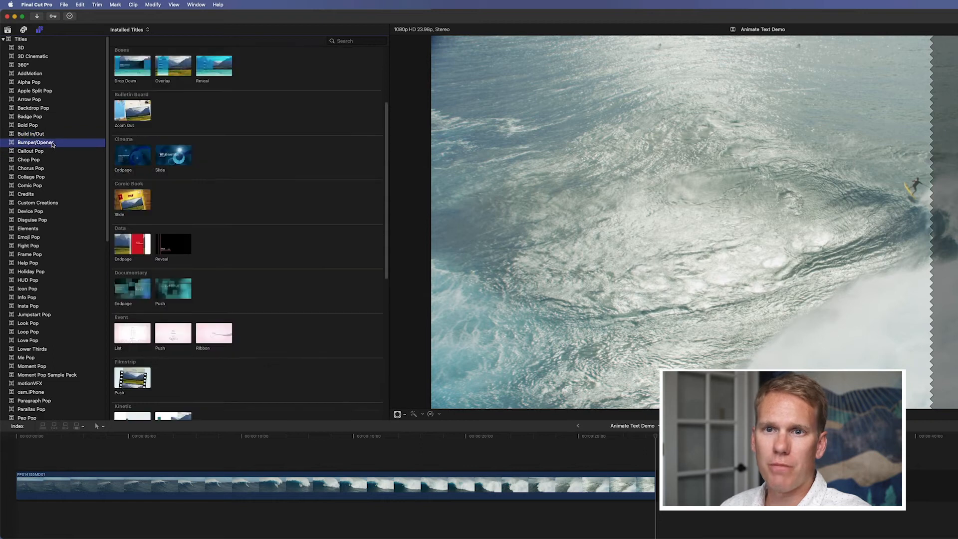
mouse_move(250, 218)
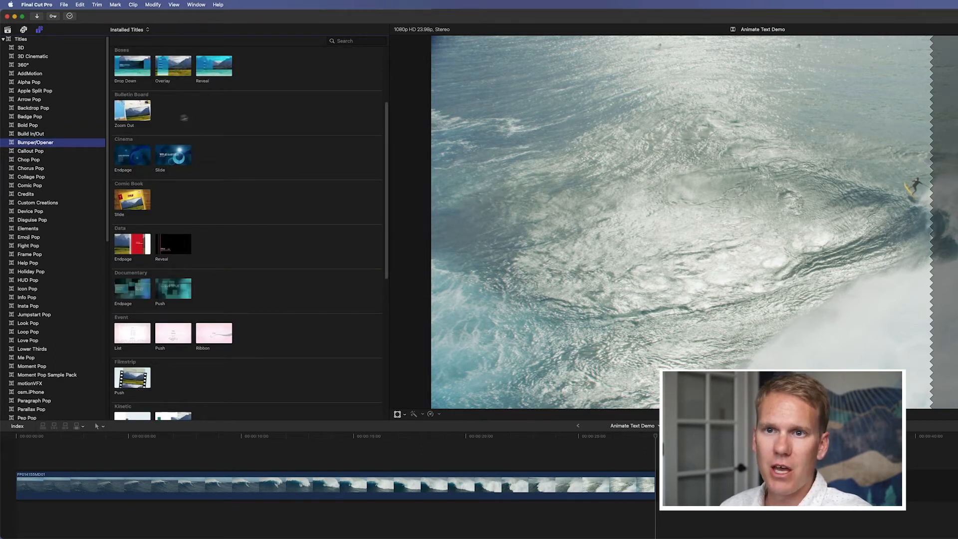
scroll(up, 3)
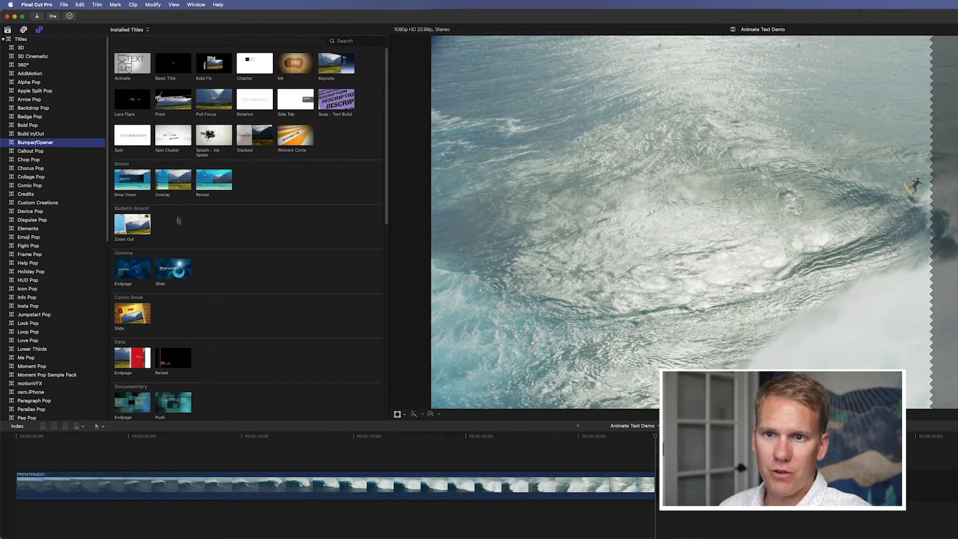
double_click(132, 222)
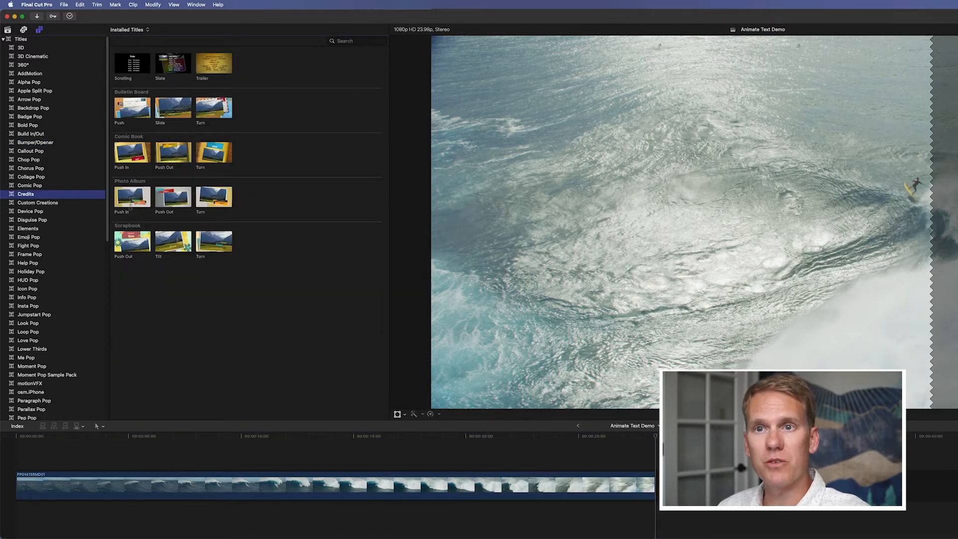
Step: Preview the Bulletin Board Push credits title and the next Credits template
click(132, 108)
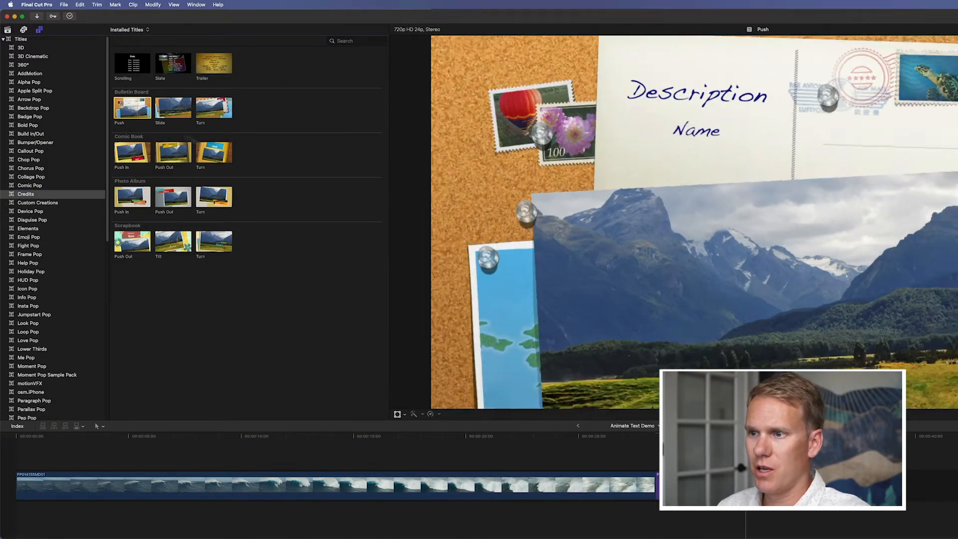
click(172, 108)
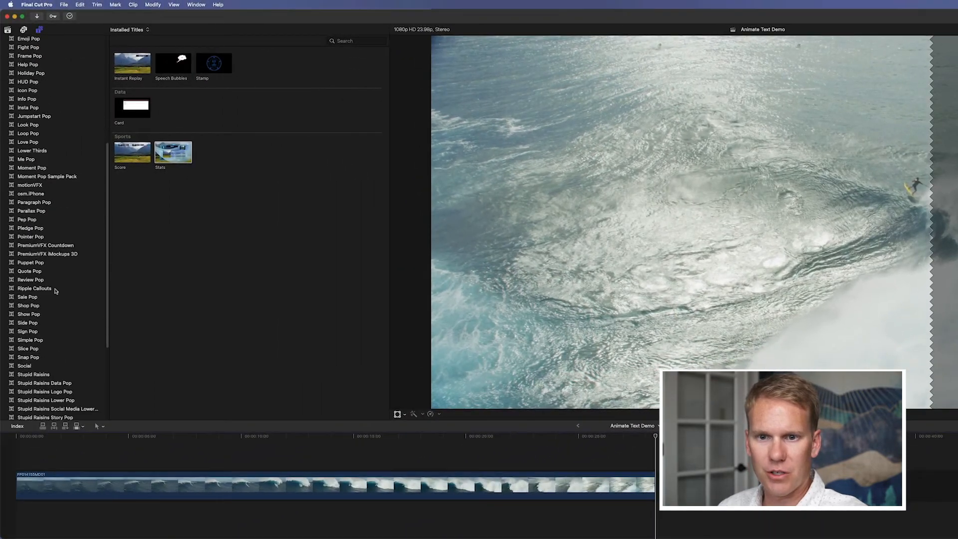
Step: Show the Social title templates and add a lower third reading 'DYLAN HIGGINBOTHAM'
click(24, 234)
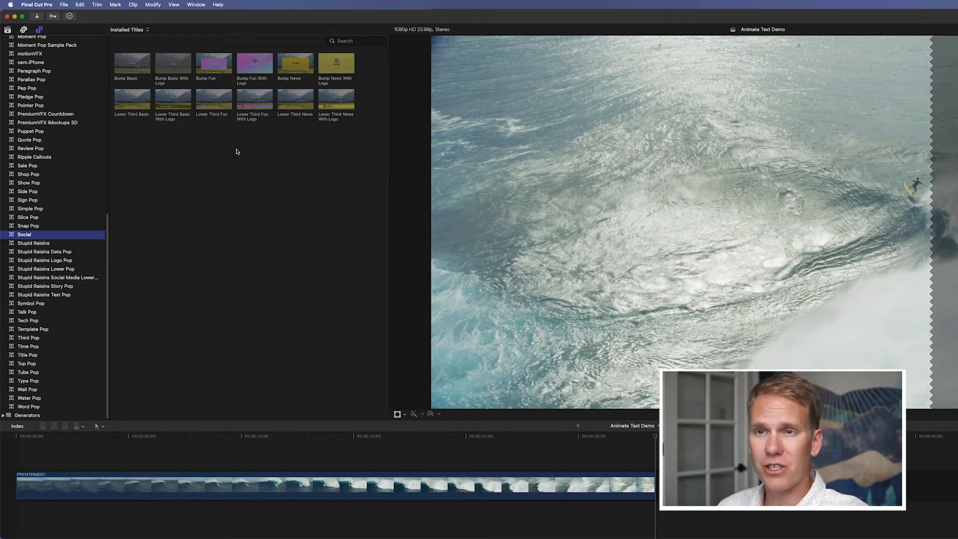
click(132, 63)
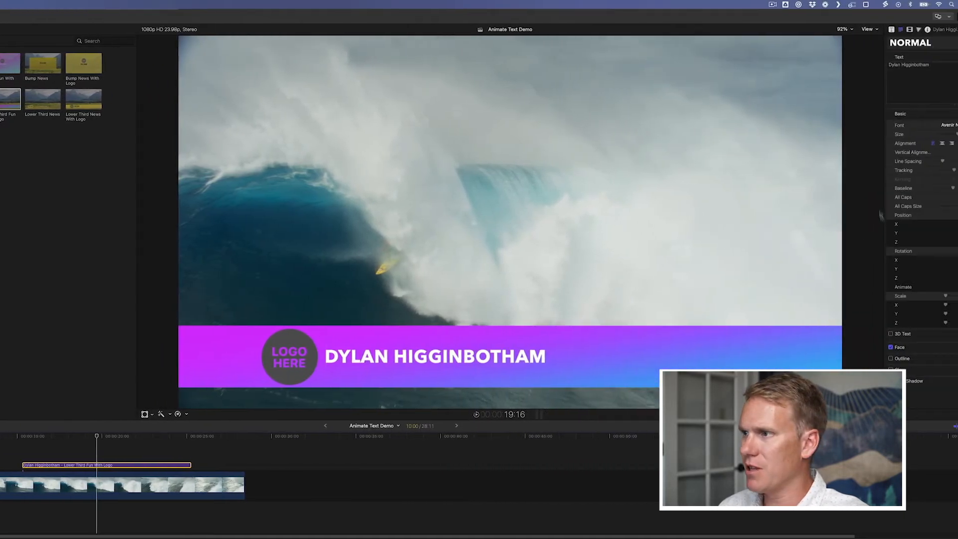
Step: Set the lower-third name to the Doctor Glitch font and reveal its face fill settings
click(951, 126)
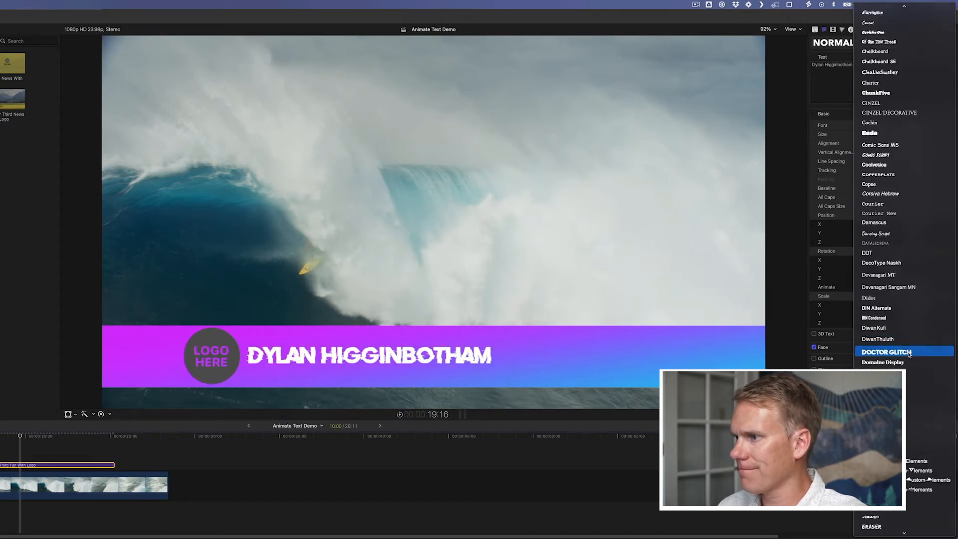
click(885, 352)
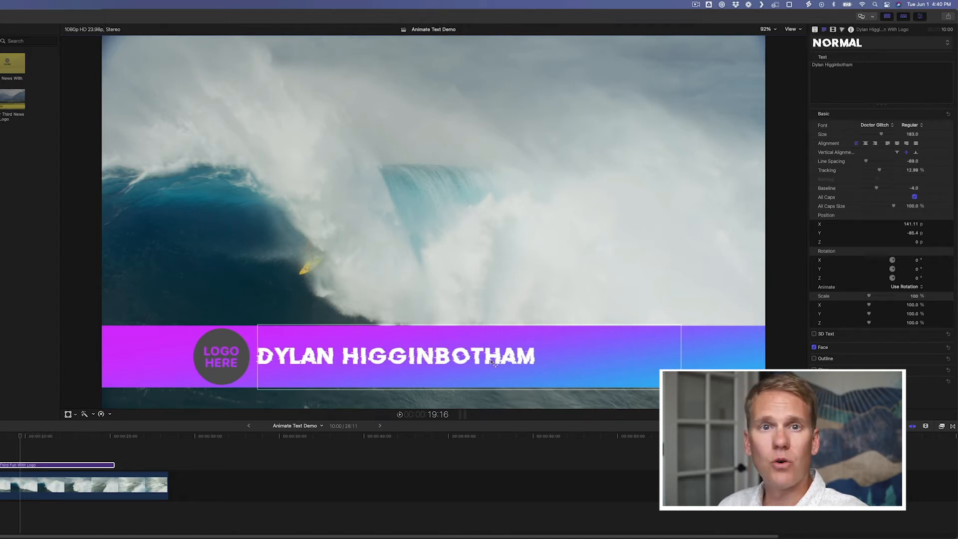
click(815, 348)
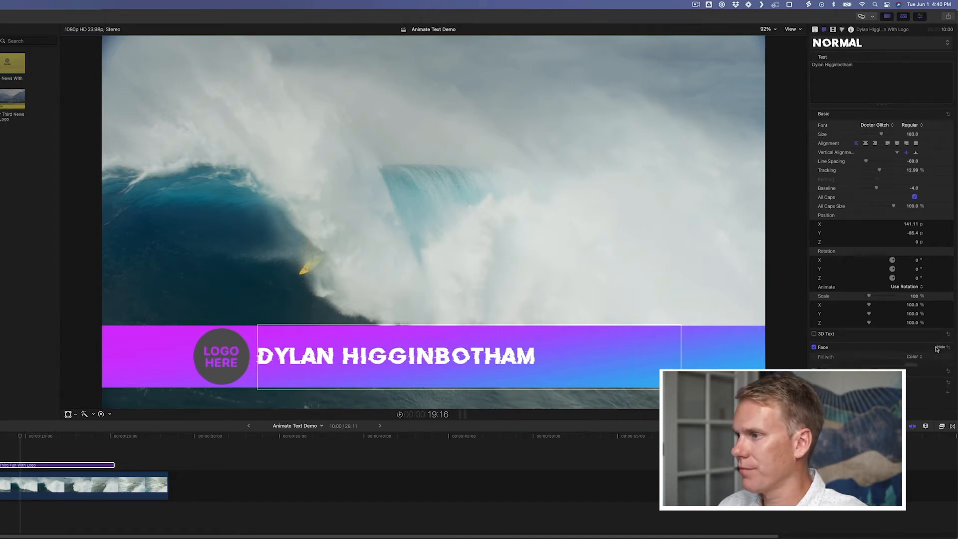
click(911, 356)
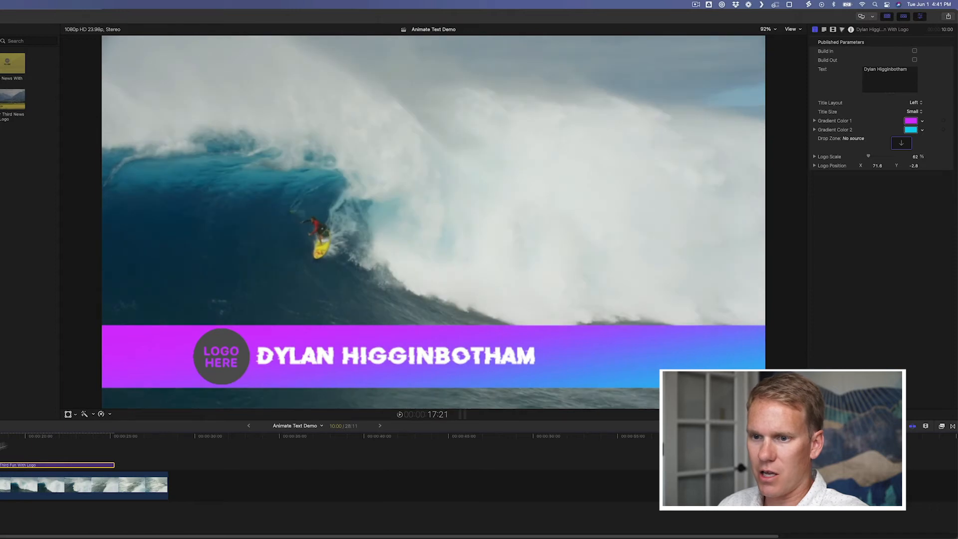
Step: Enable Build In and Build Out, centre the title layout, try Large then settle on Medium size
click(915, 51)
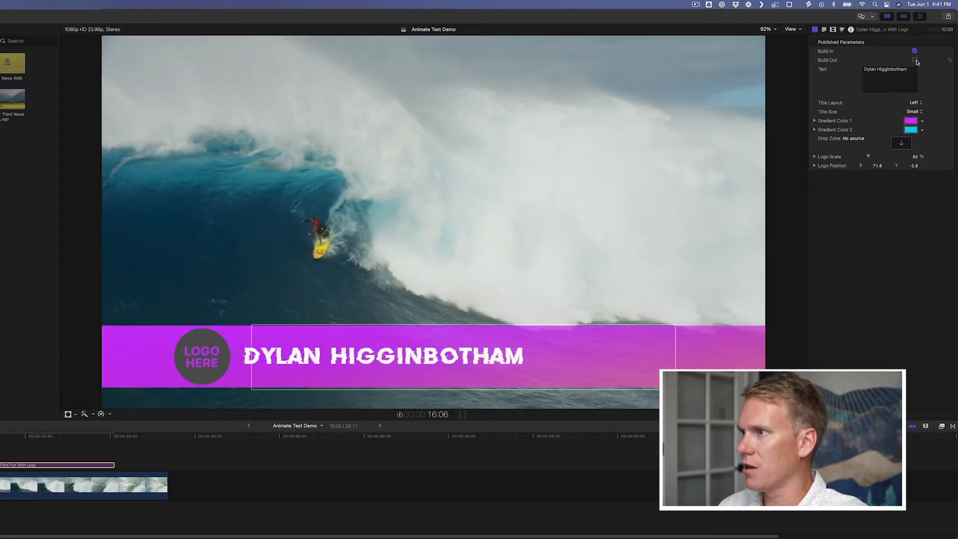
click(915, 60)
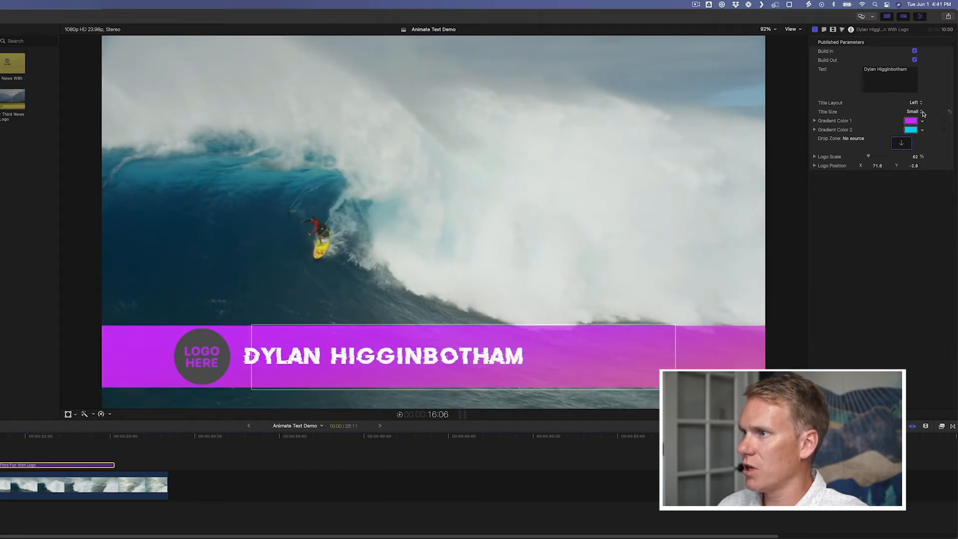
click(916, 101)
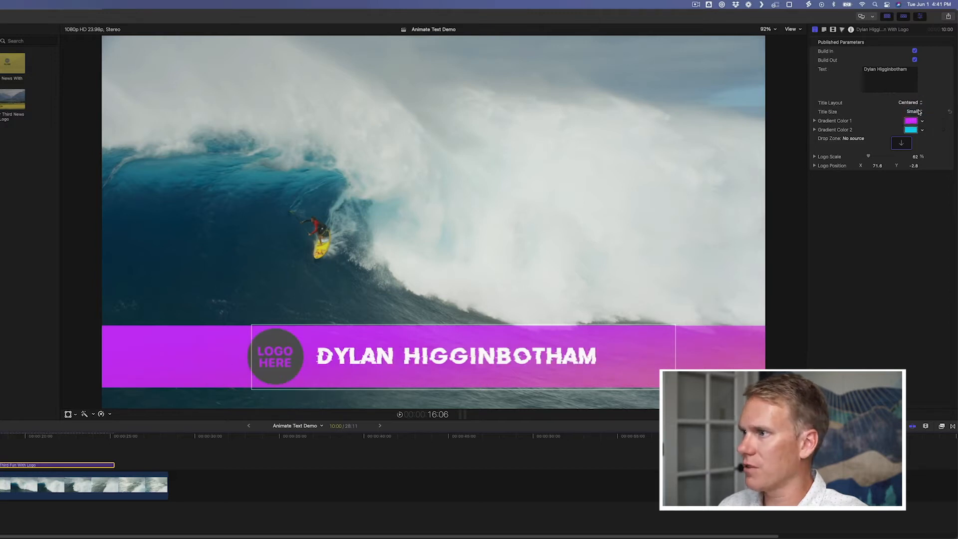
click(914, 111)
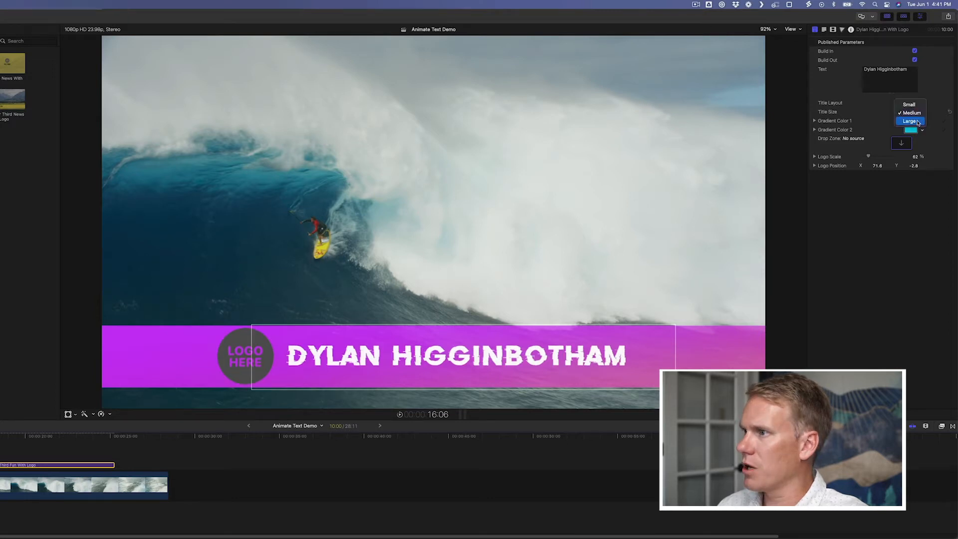
click(911, 113)
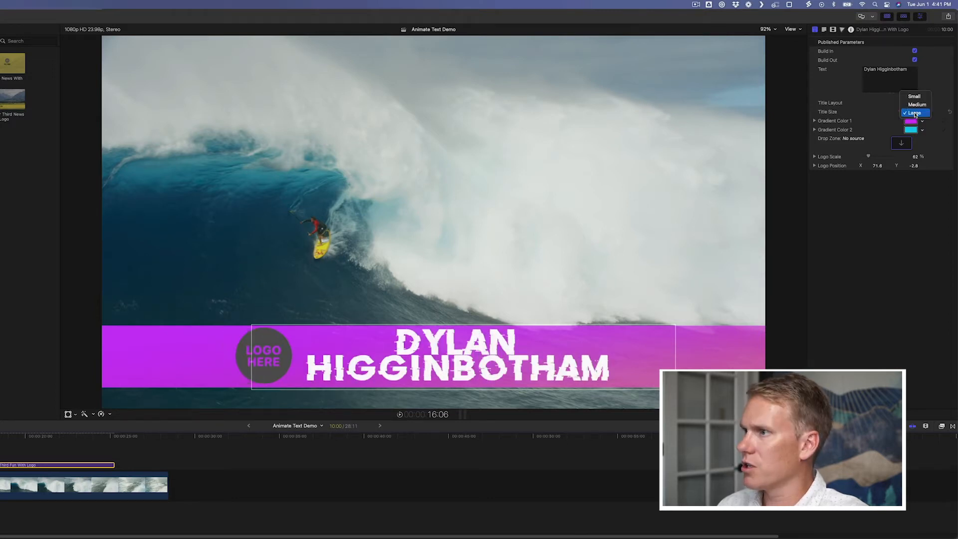
click(919, 104)
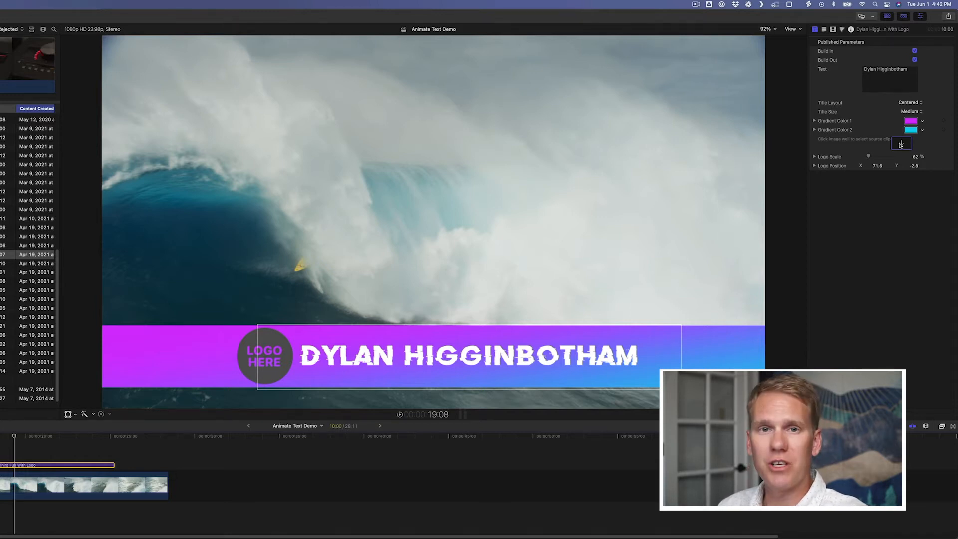
Step: Apply clip FP013256HD01 to the lower third's logo drop zone
click(901, 142)
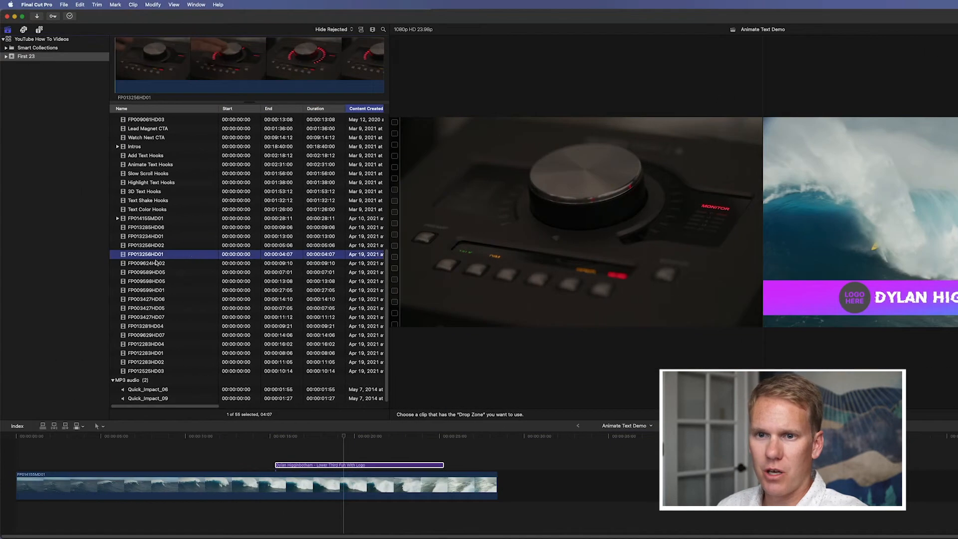
mouse_move(171, 255)
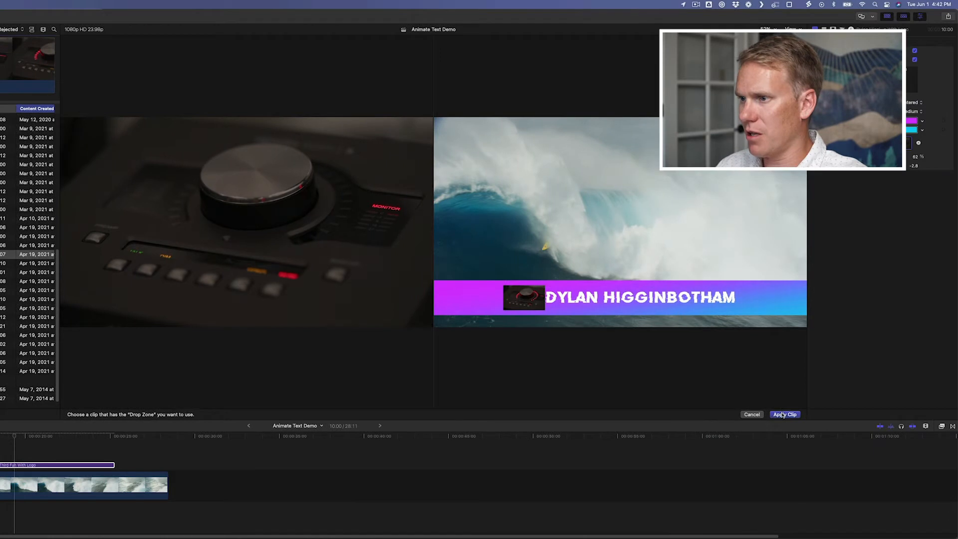
click(785, 414)
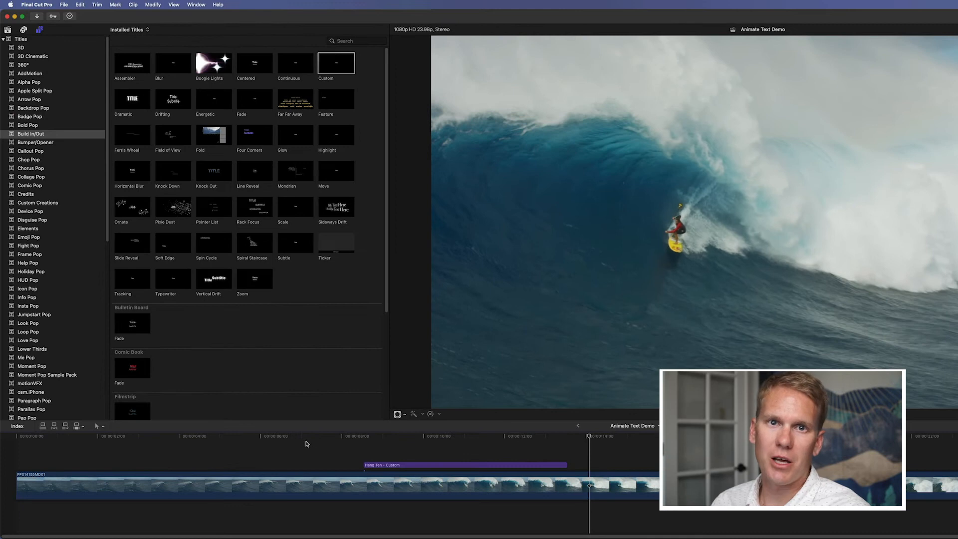
Step: Add a second Custom title and replace its placeholder text with 'Hang Ten'
click(504, 436)
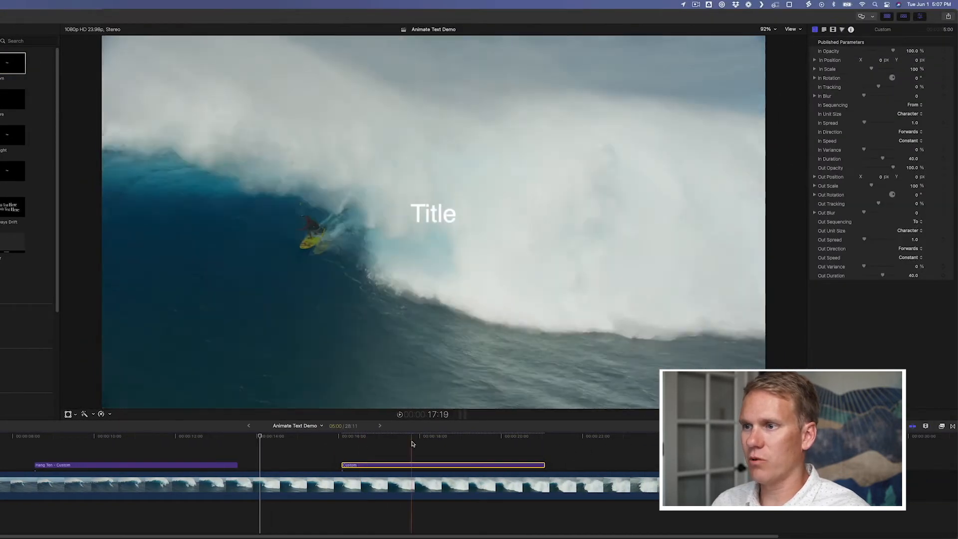
click(441, 436)
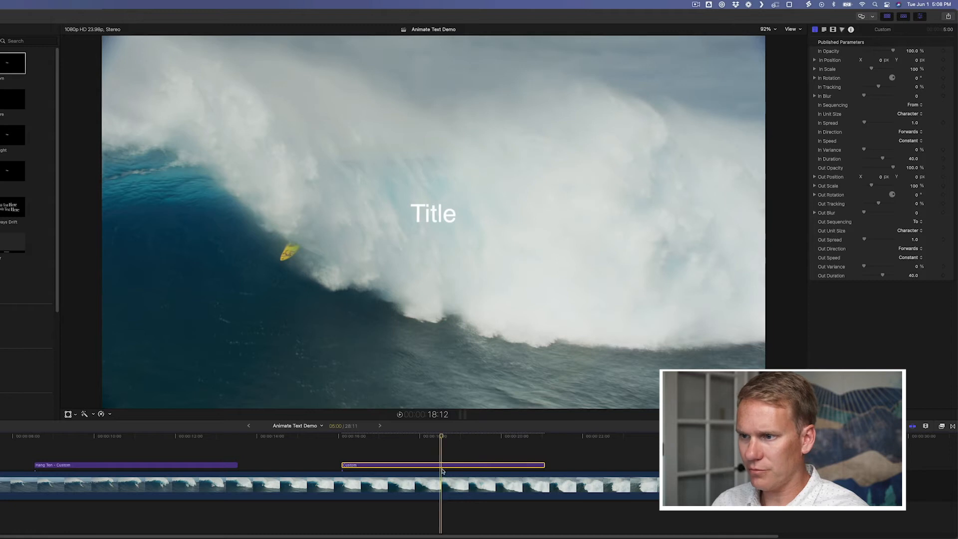
click(434, 214)
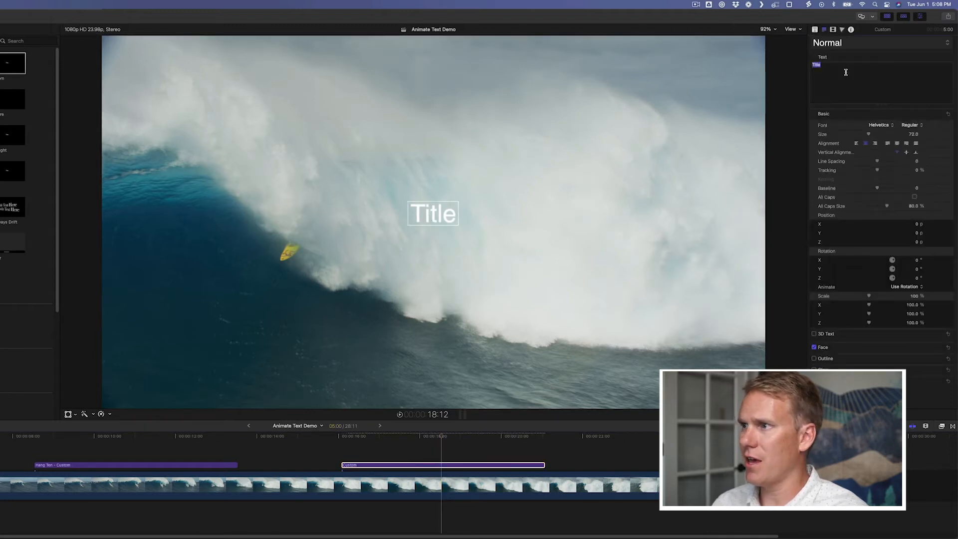
text(Hang Ten)
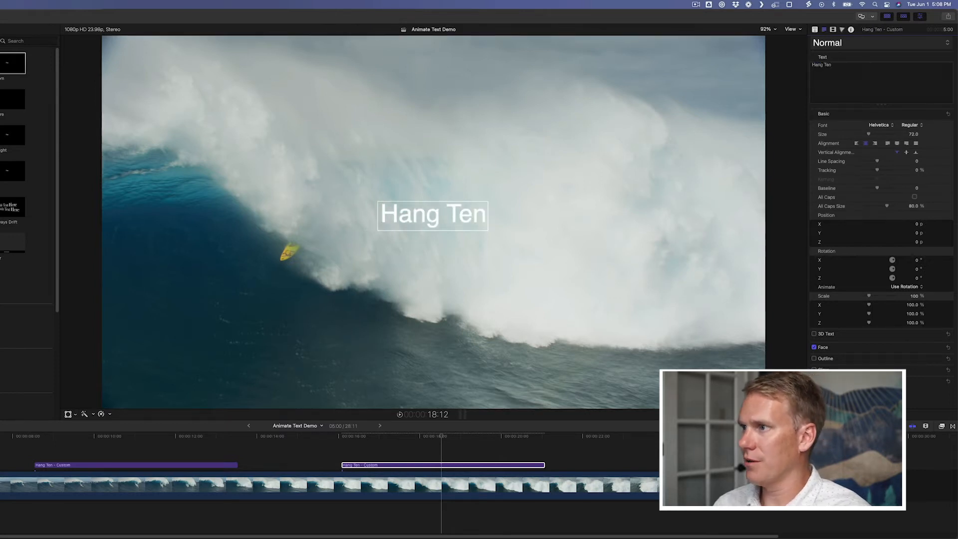
Step: Switch the title to the High Tide font and reveal its face colour settings
click(878, 126)
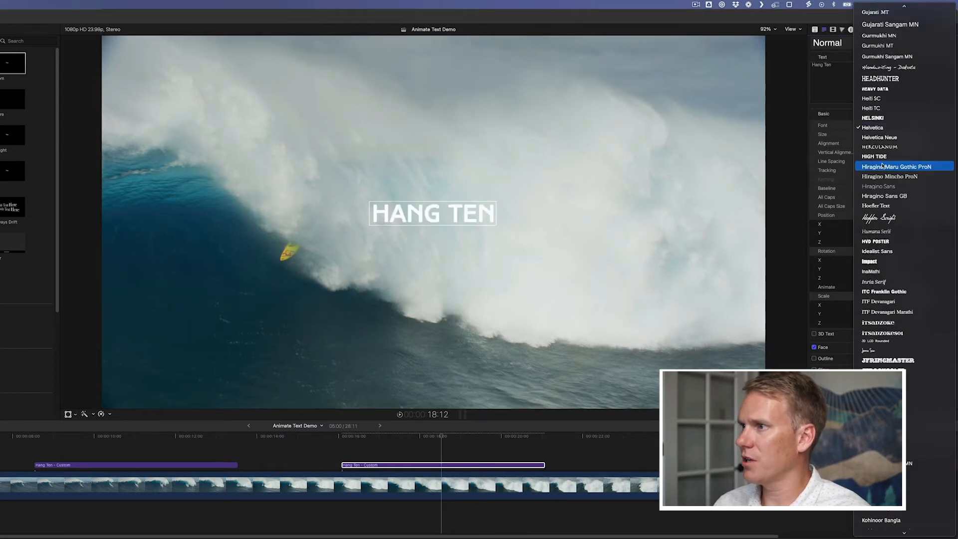
click(873, 156)
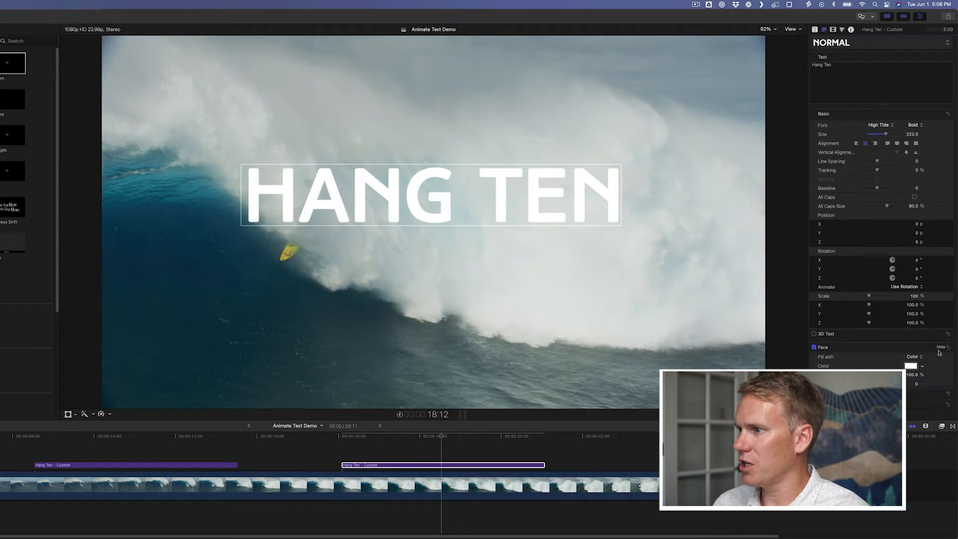
click(911, 366)
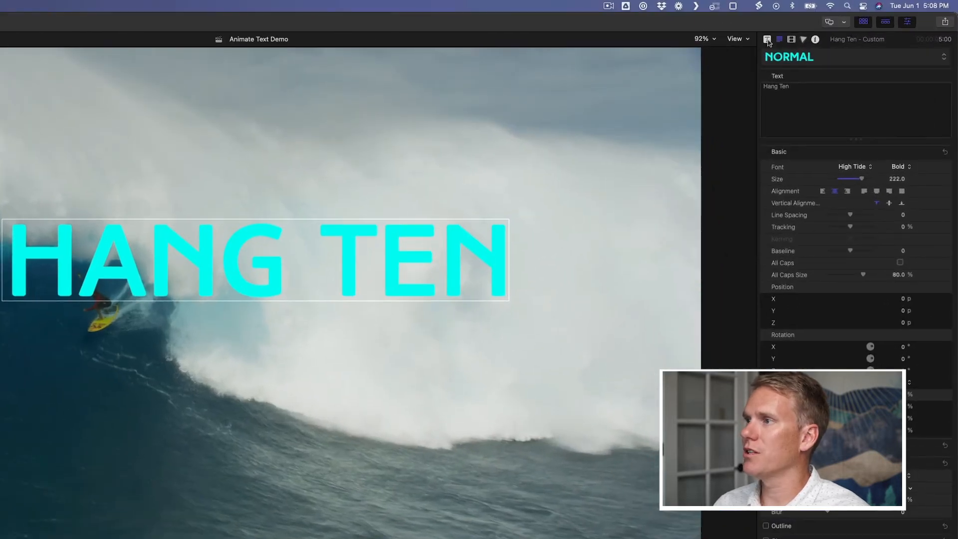
Step: Set the title's In Rotation Z to -270° in its published animation parameters
click(766, 39)
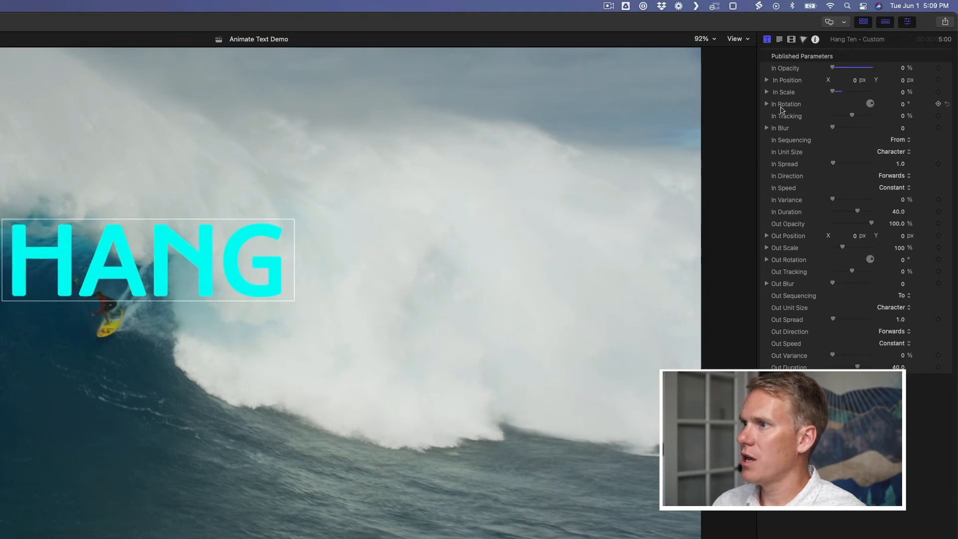
click(768, 104)
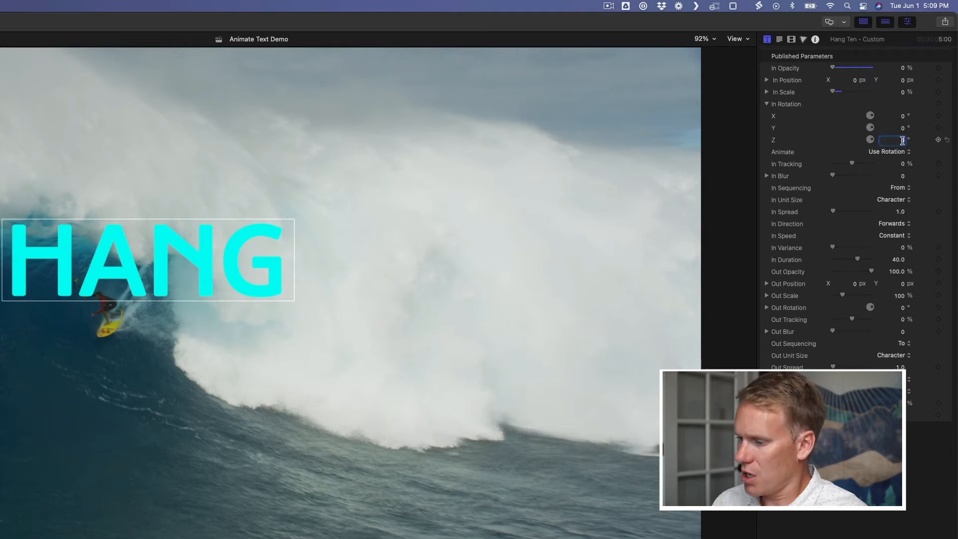
text(-270.0)
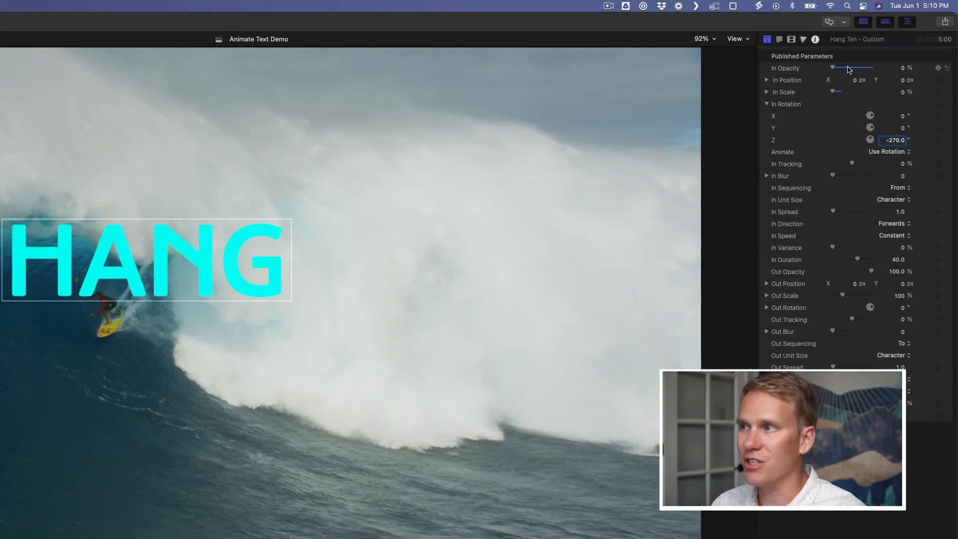
mouse_move(840, 94)
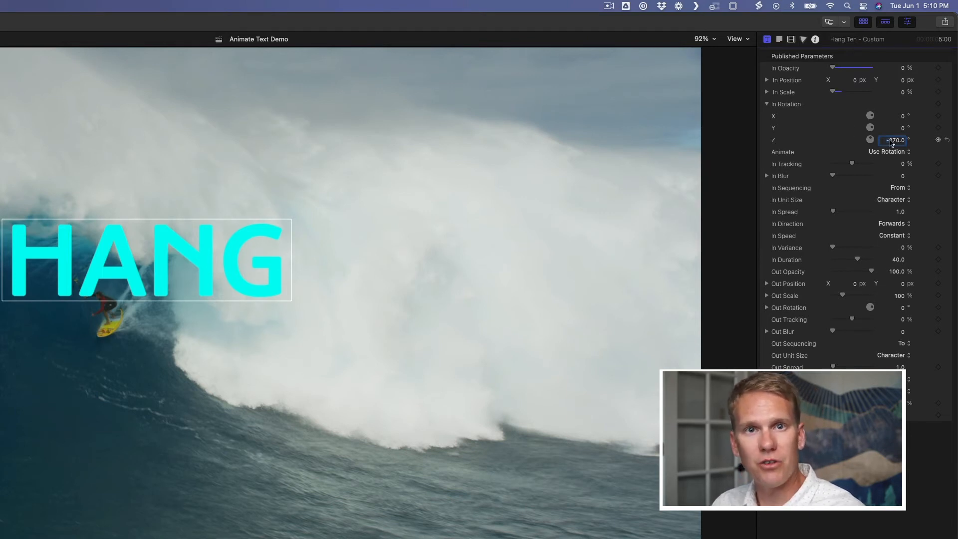
text(-270.0)
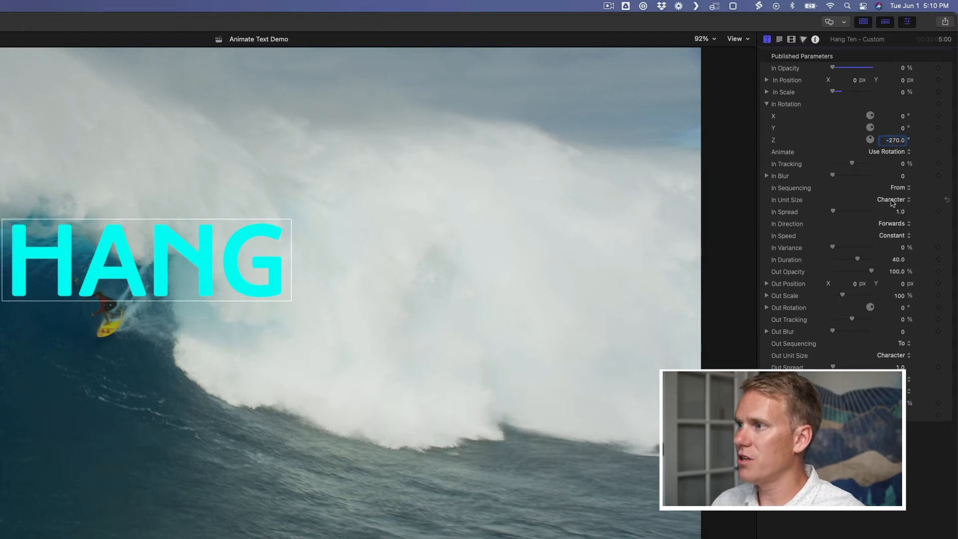
click(892, 200)
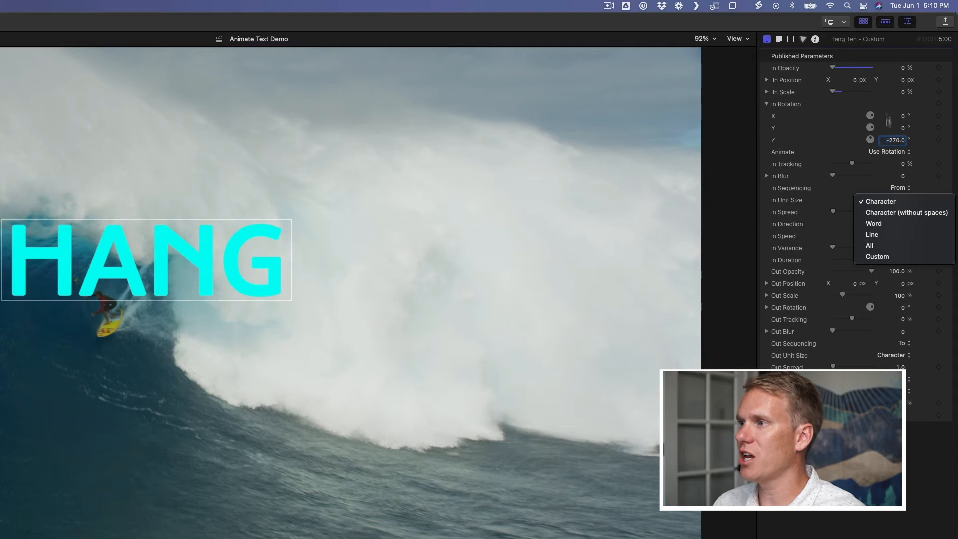
mouse_move(880, 201)
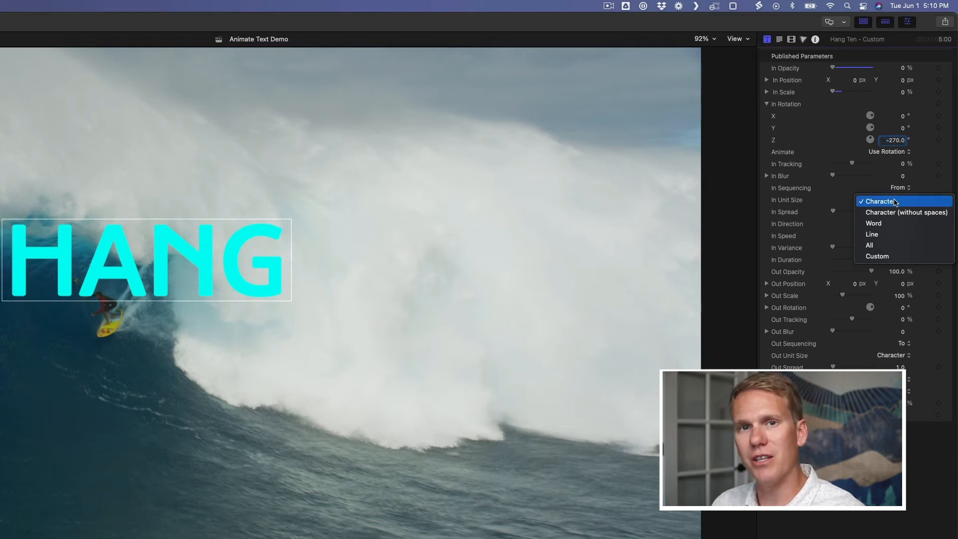
mouse_move(874, 223)
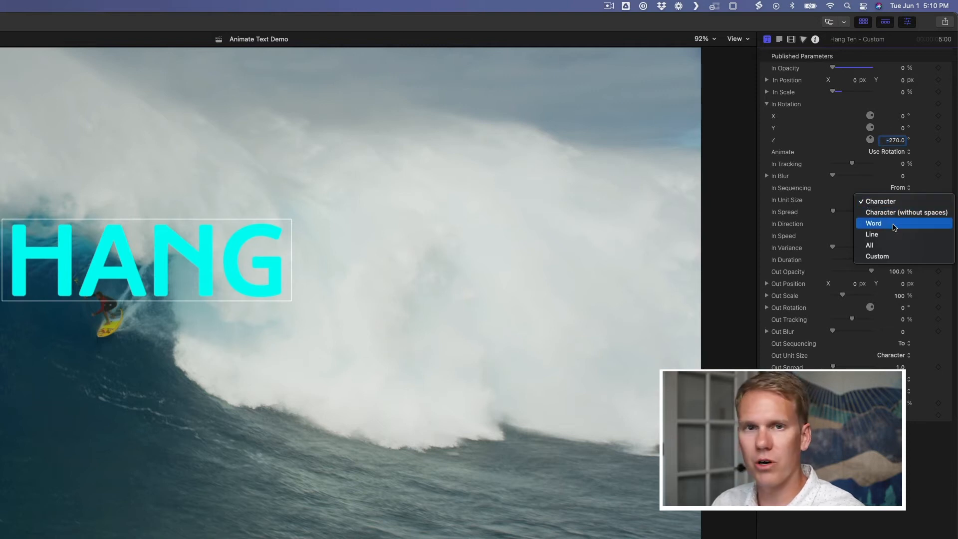
mouse_move(829, 203)
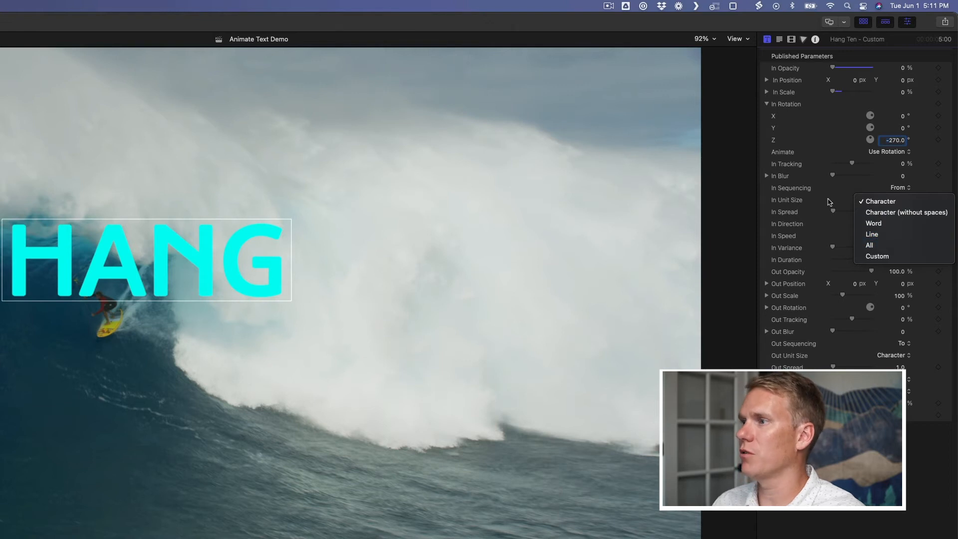
Step: Keep In Unit Size as Character and set In Speed to Ease Both
click(878, 201)
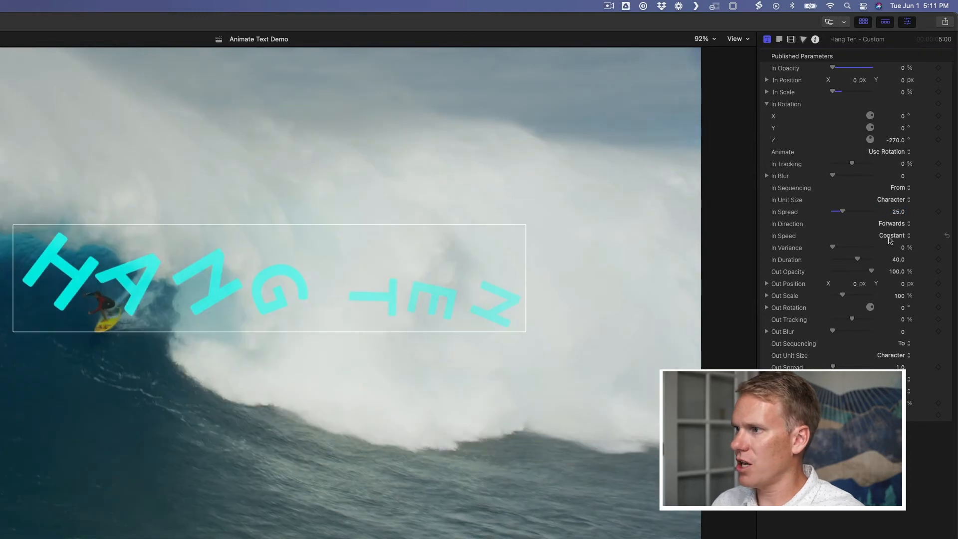
click(893, 235)
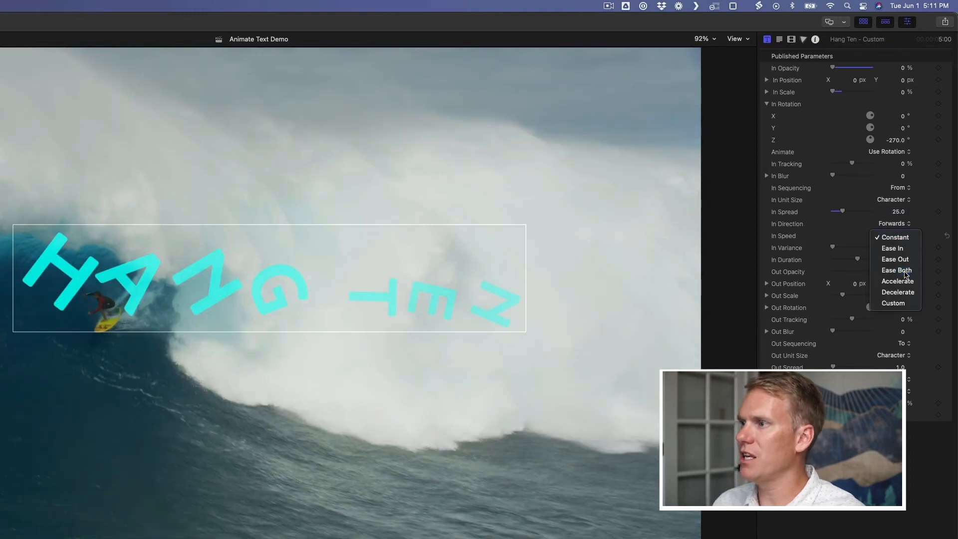
click(896, 271)
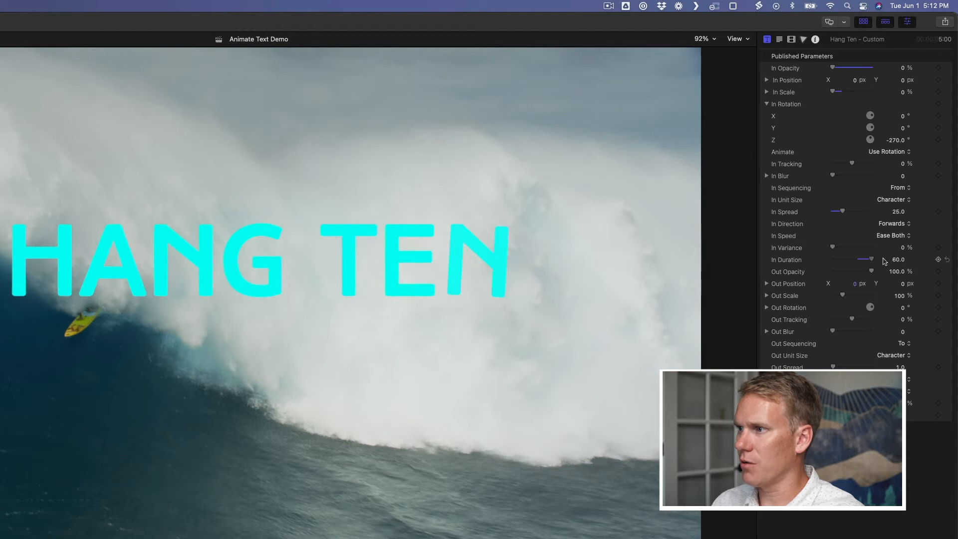
mouse_move(892, 261)
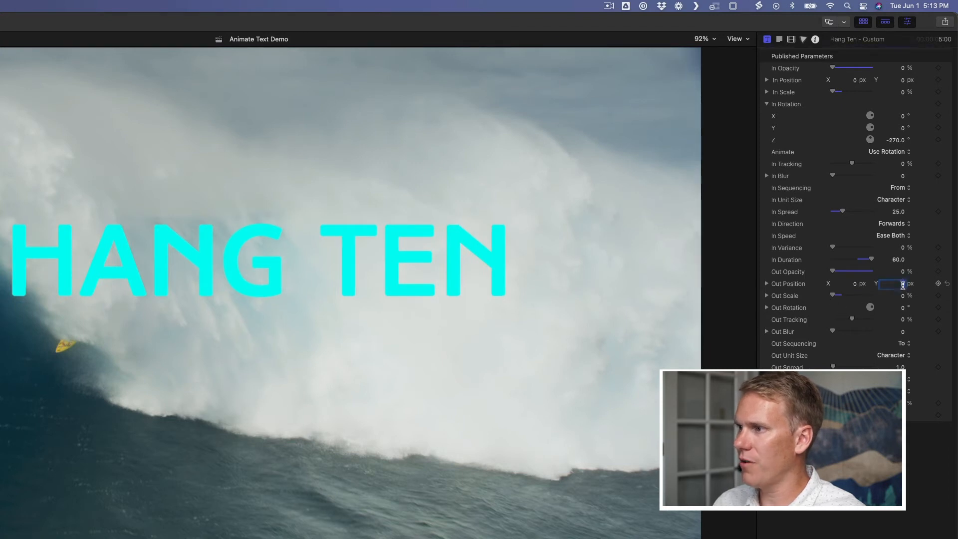
Step: Set Out Position Y to -75 and Out Speed to Ease Both
text(-75.0)
click(891, 367)
text(35)
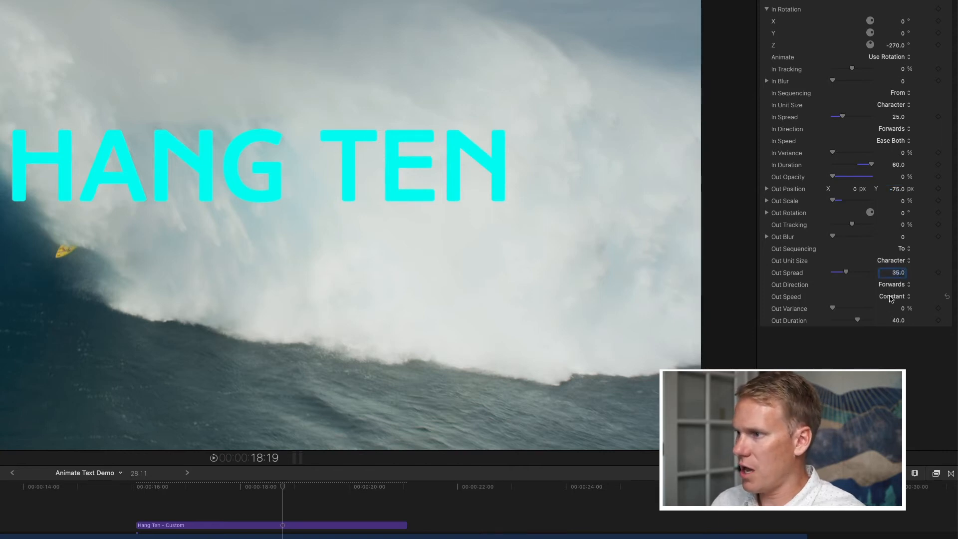
click(893, 297)
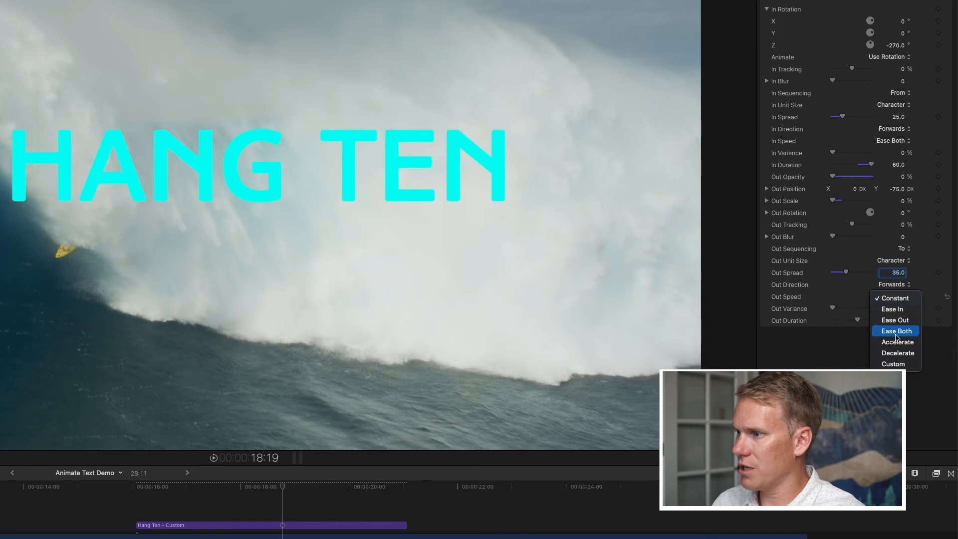
click(896, 330)
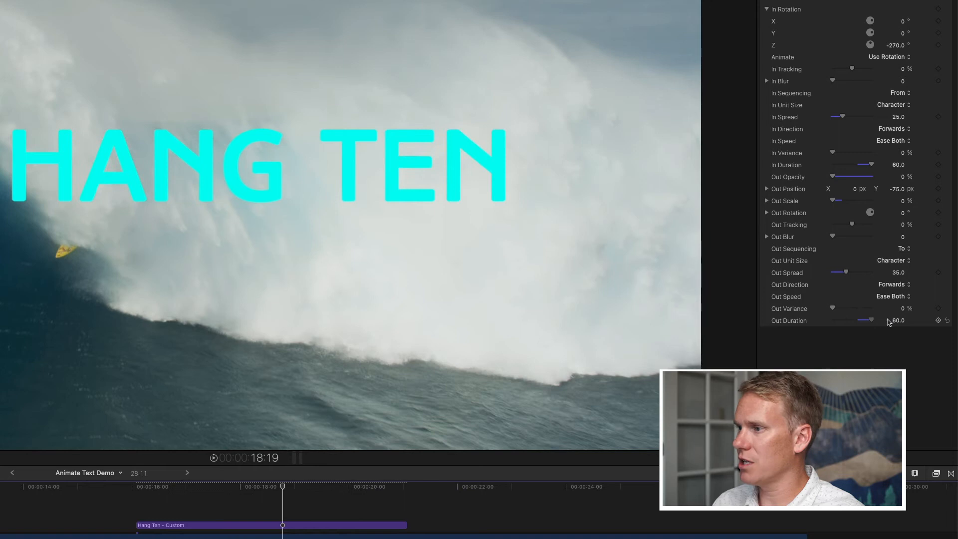
mouse_move(851, 330)
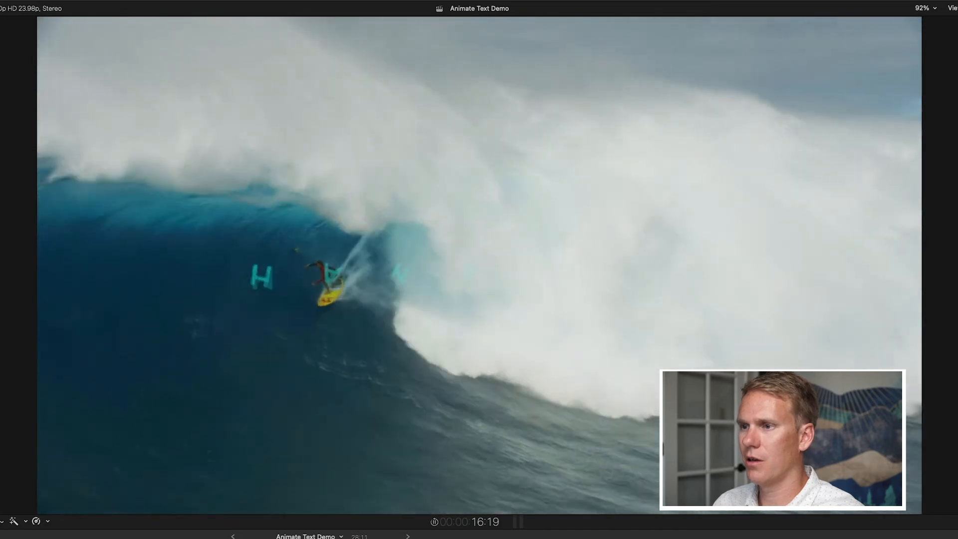
key(space)
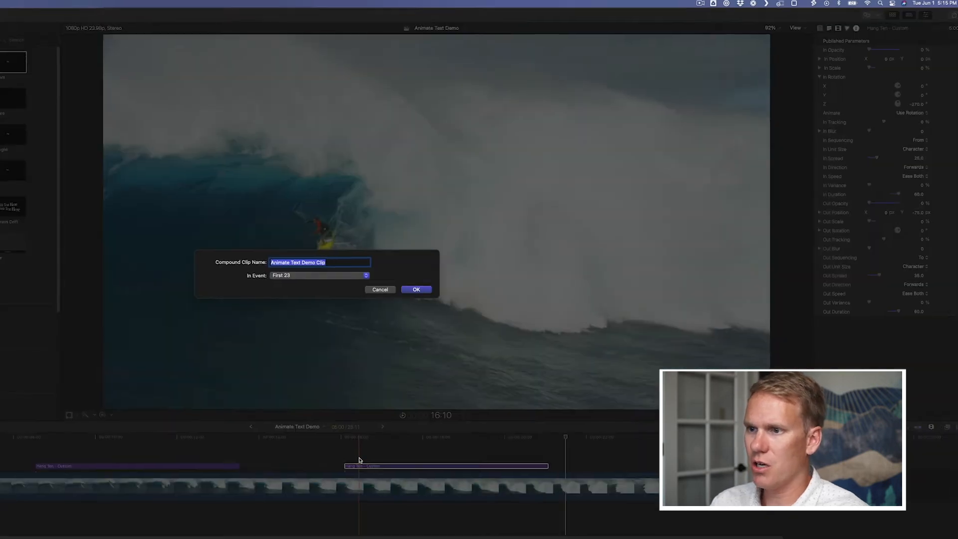
Step: Name the new compound clip 'Surfer Prest' in the First 23 event and confirm
text(S)
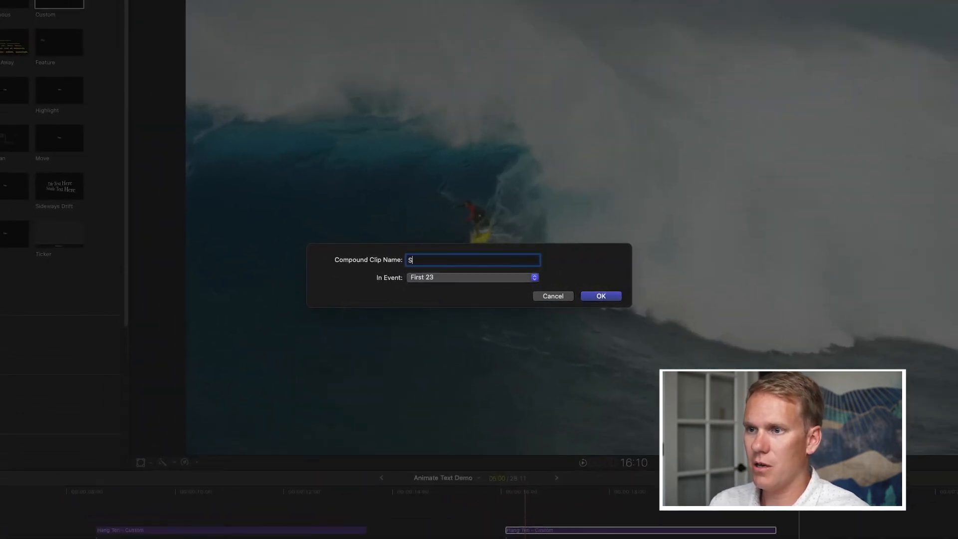
text(urfer Prest)
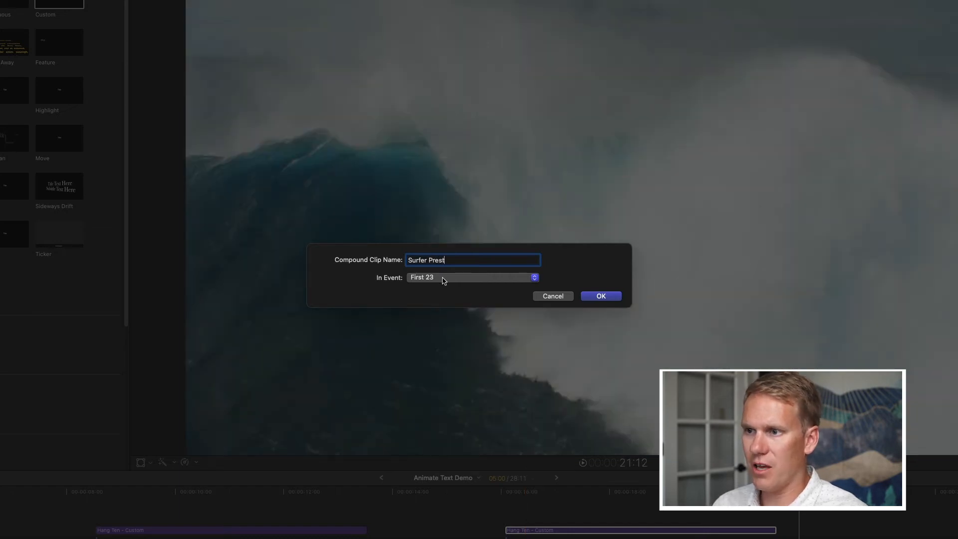
click(600, 296)
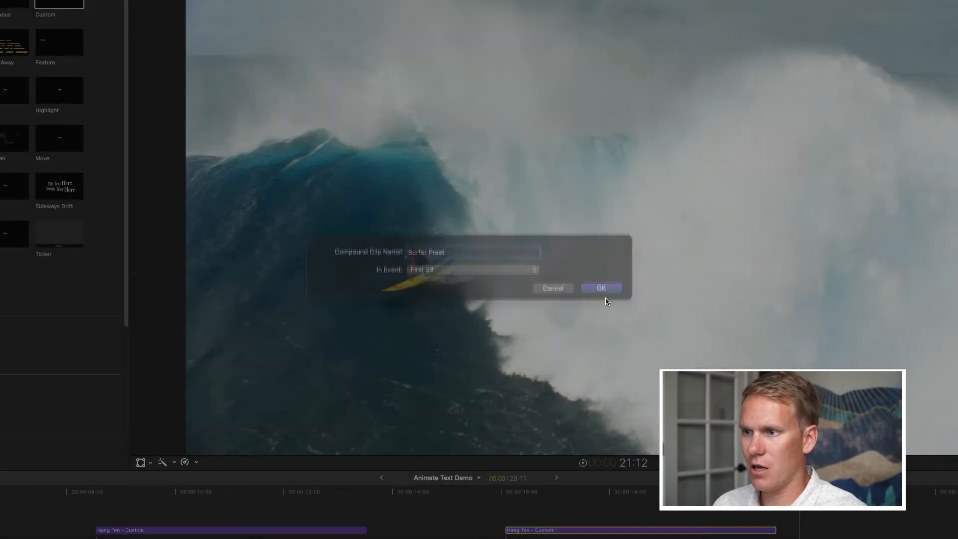
click(601, 287)
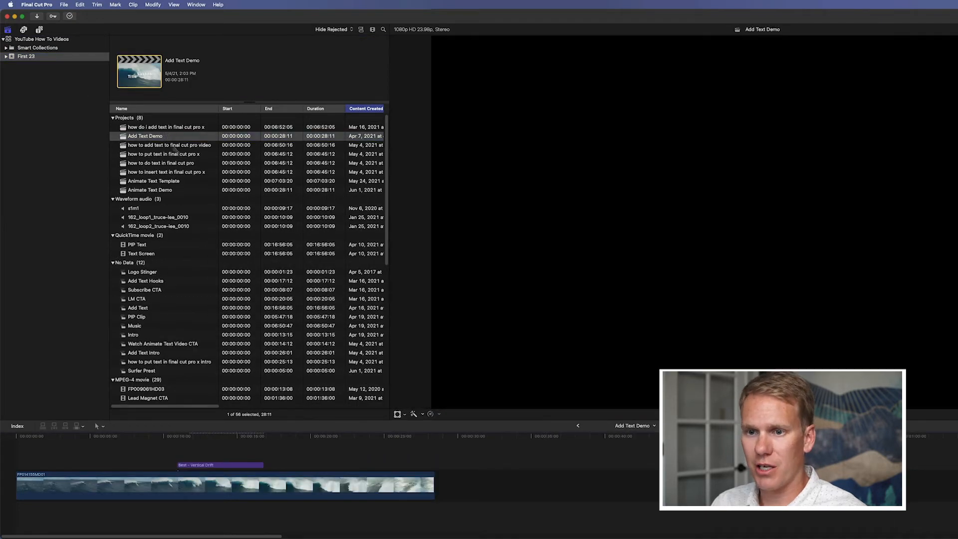
Step: Scroll the event's clip list and select the Surfer Prest compound clip
scroll(down, 3)
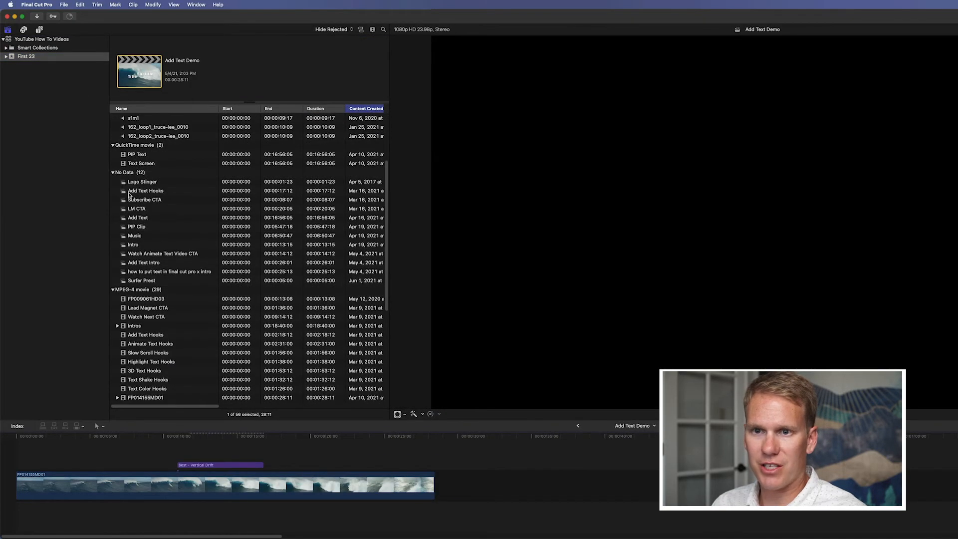
mouse_move(147, 285)
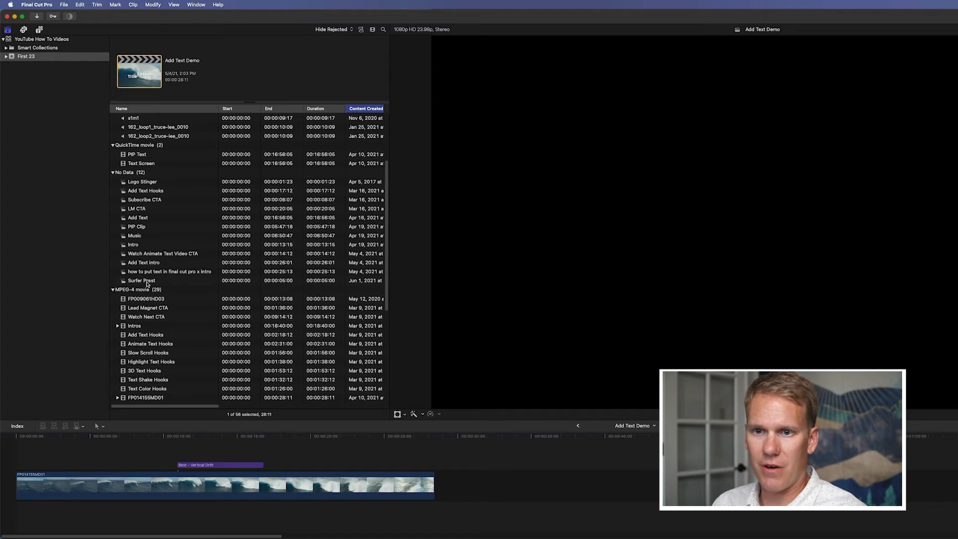
click(141, 281)
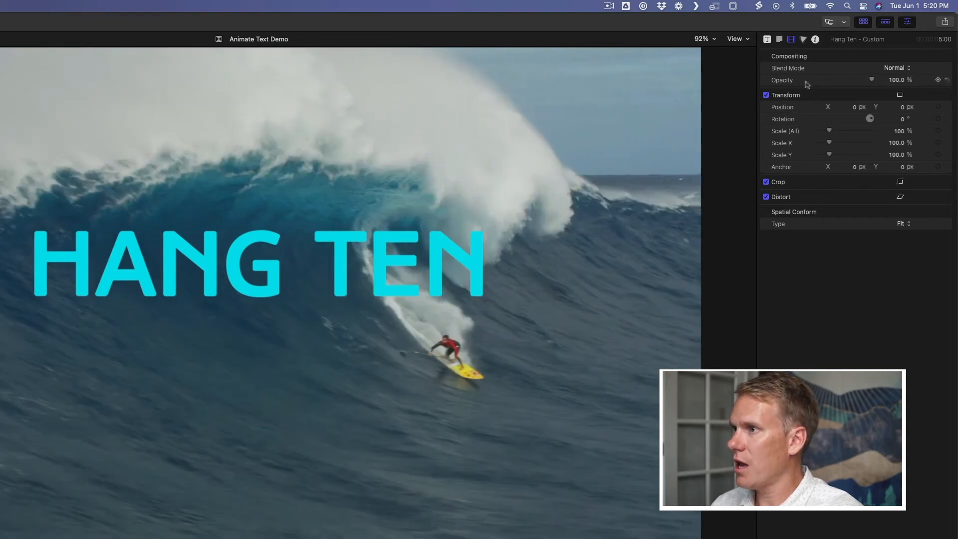
mouse_move(842, 82)
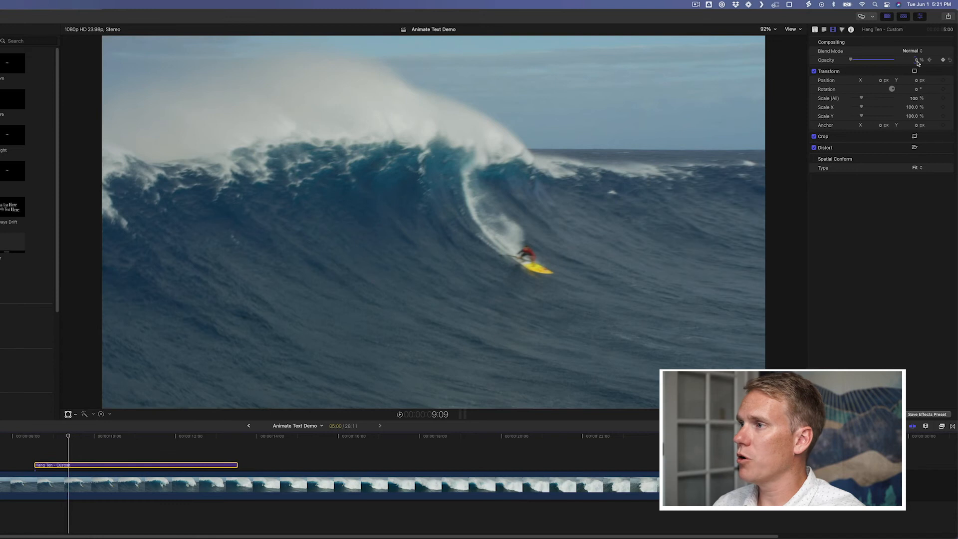
Step: Add an Opacity keyframe at the clip start for a fully transparent beginning
click(914, 60)
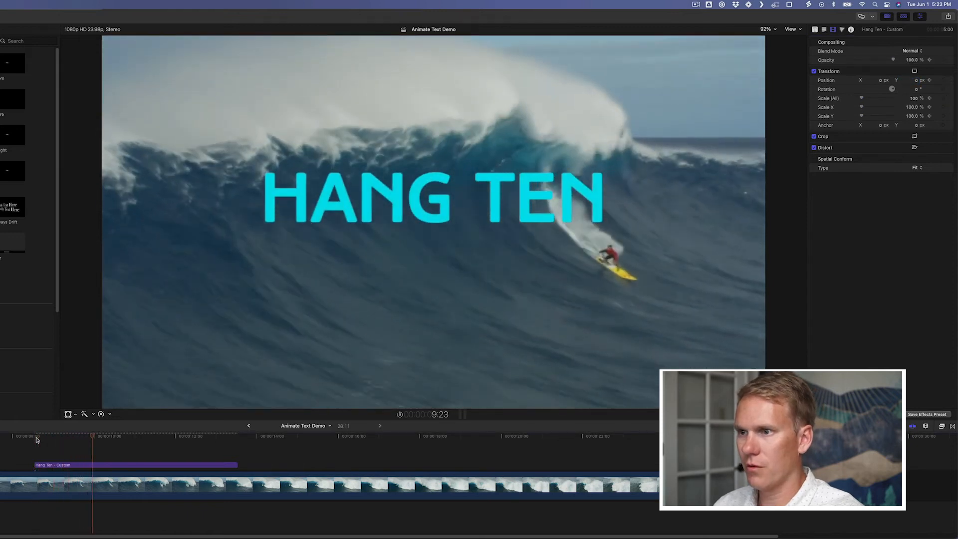
Step: Move the playhead to another frame for the second Opacity keyframe
click(138, 436)
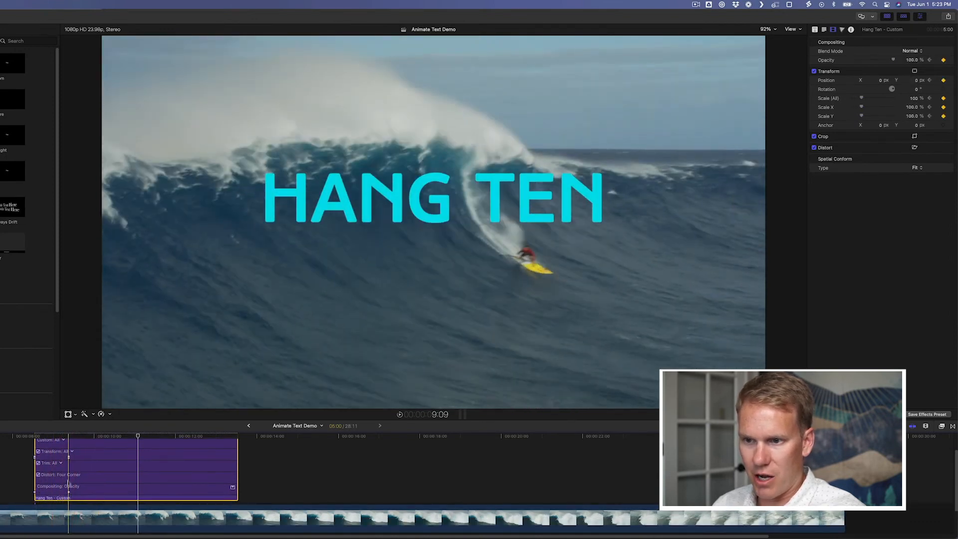
Step: Open the Transform: All popup on the title's video animation lane
click(72, 451)
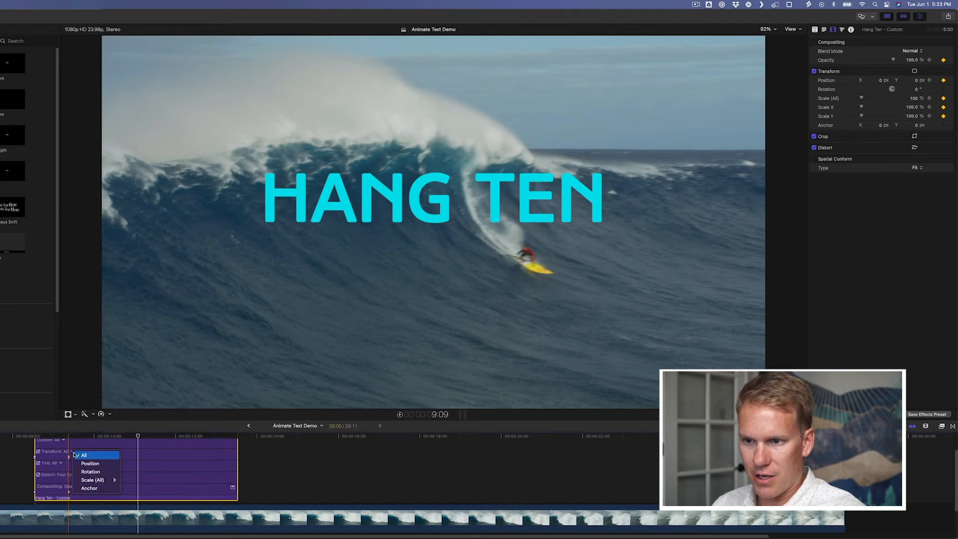
mouse_move(90, 463)
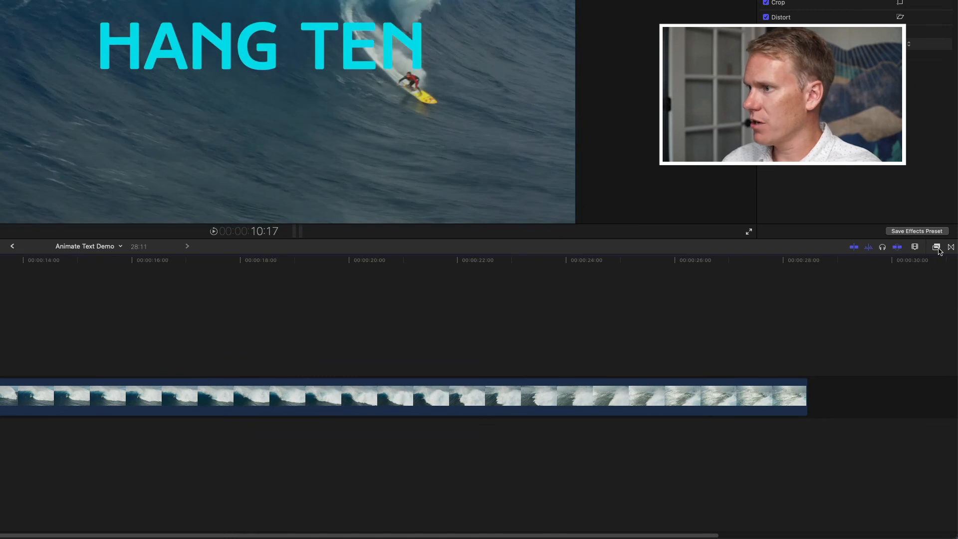
mouse_move(935, 246)
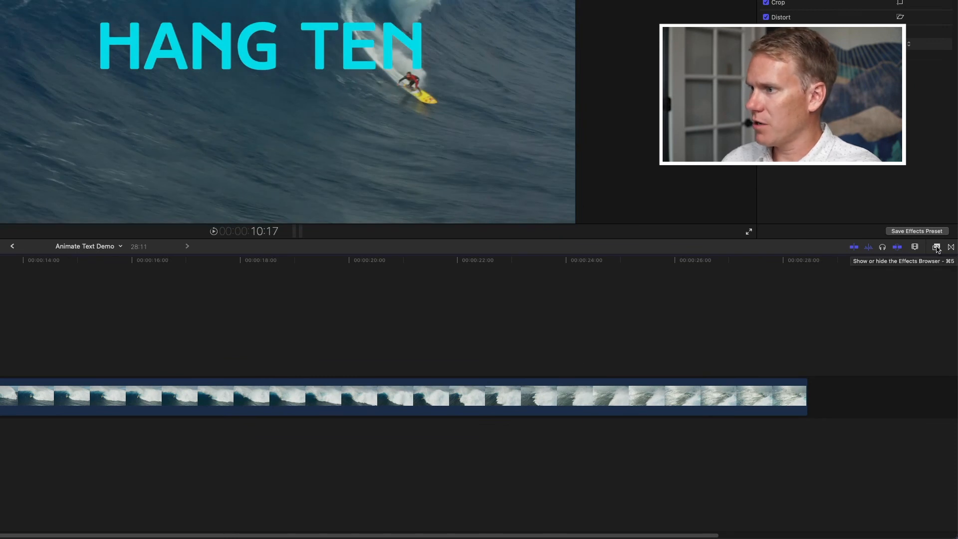
Step: Apply the Water Pane effect from the Distortion category to the Hang Ten title
click(936, 246)
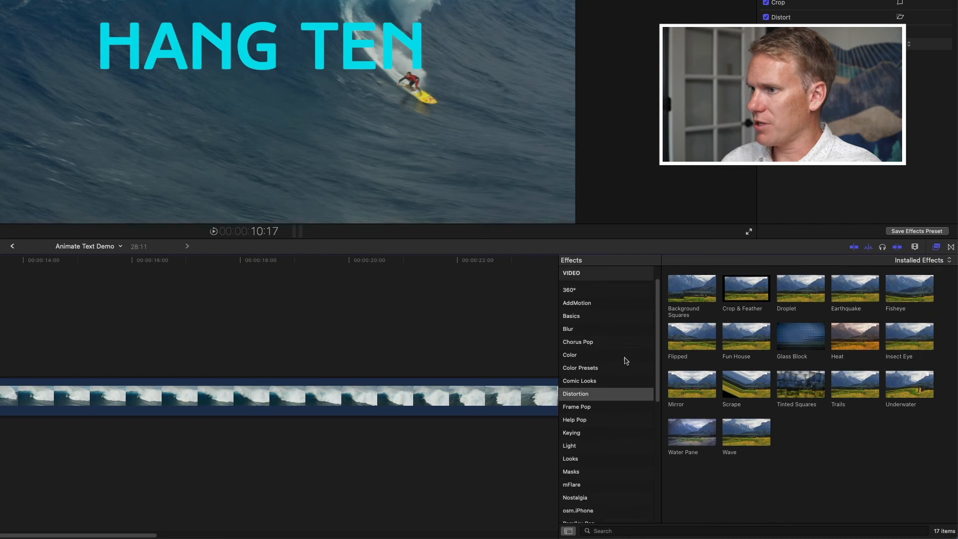
scroll(down, 3)
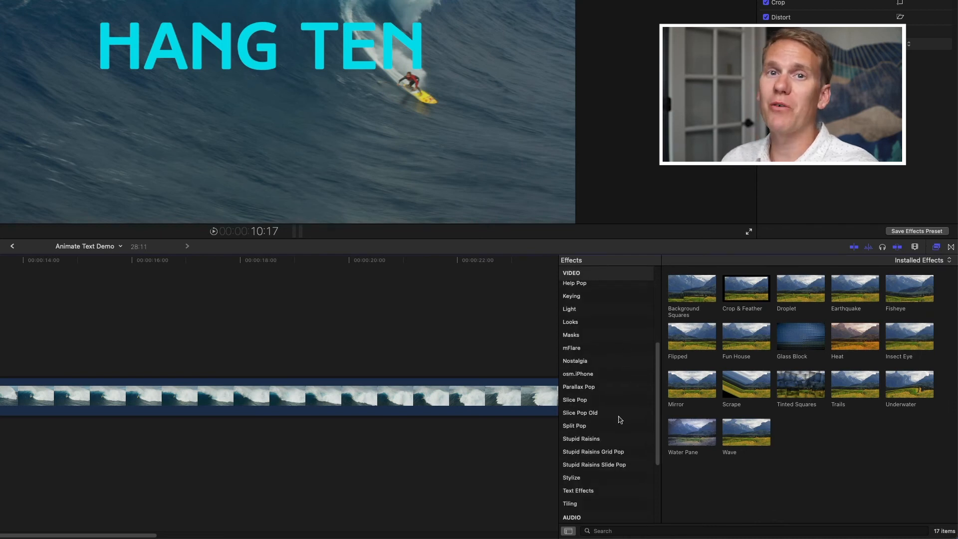
scroll(up, 3)
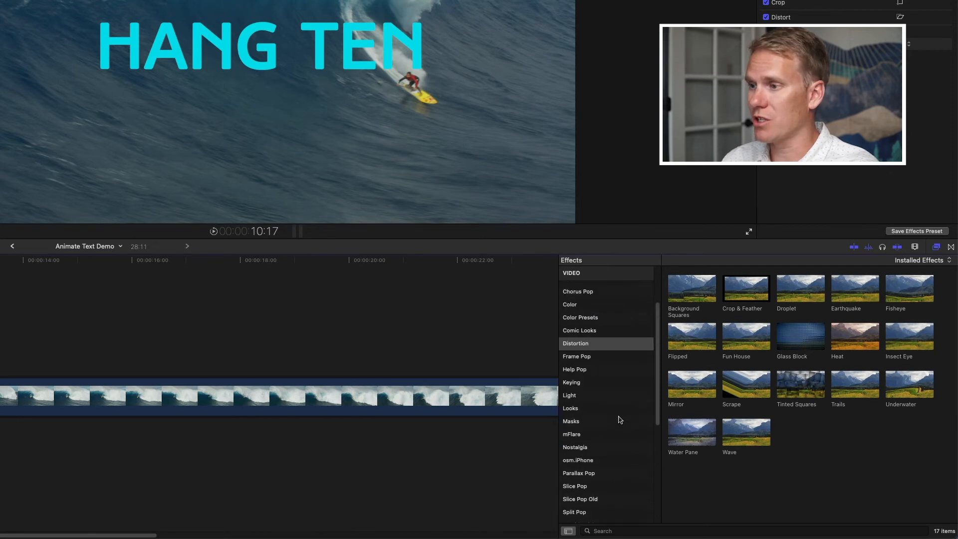
scroll(up, 3)
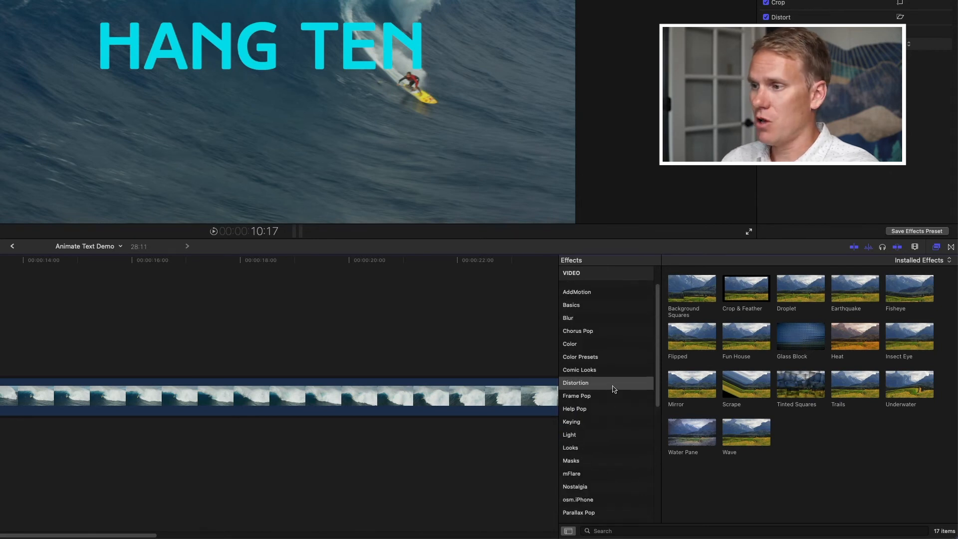
click(575, 382)
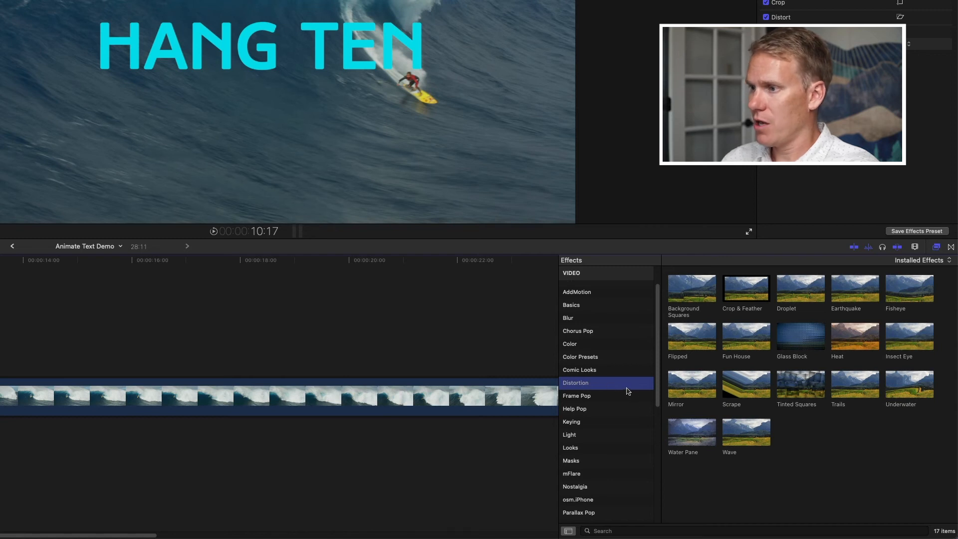
double_click(683, 431)
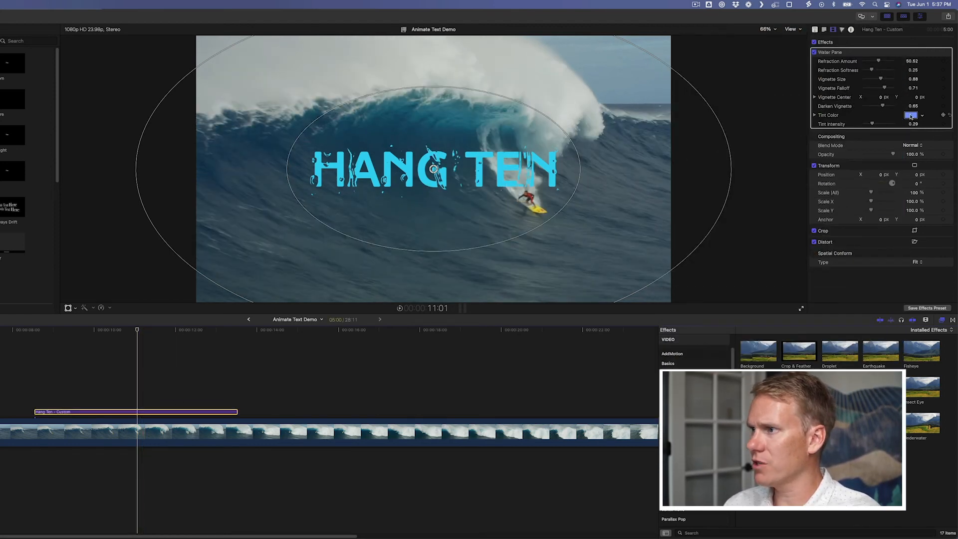
Step: Pick a new Tint Color for the Water Pane effect in the Video inspector
click(912, 115)
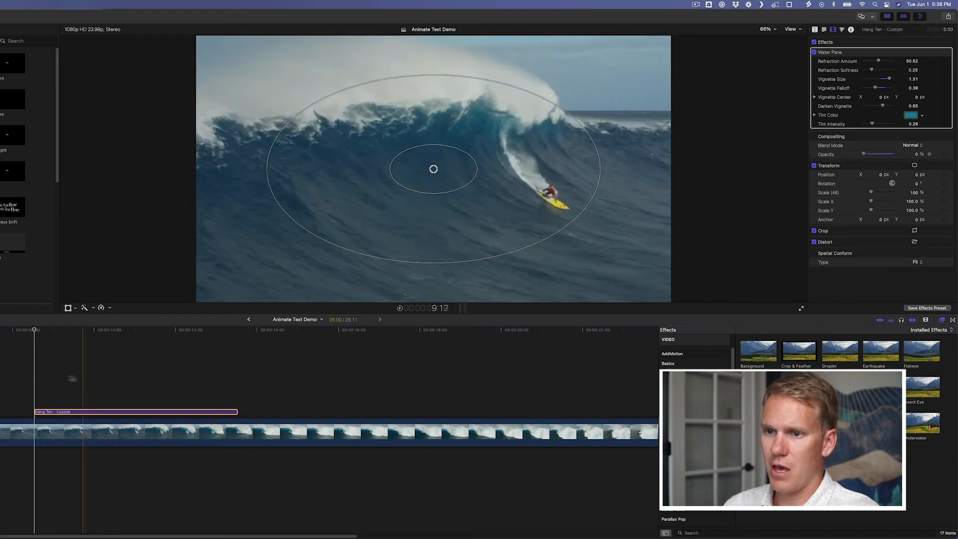
Step: Keyframe the title's opacity at 0%, then switch to the Transitions Browser
click(68, 329)
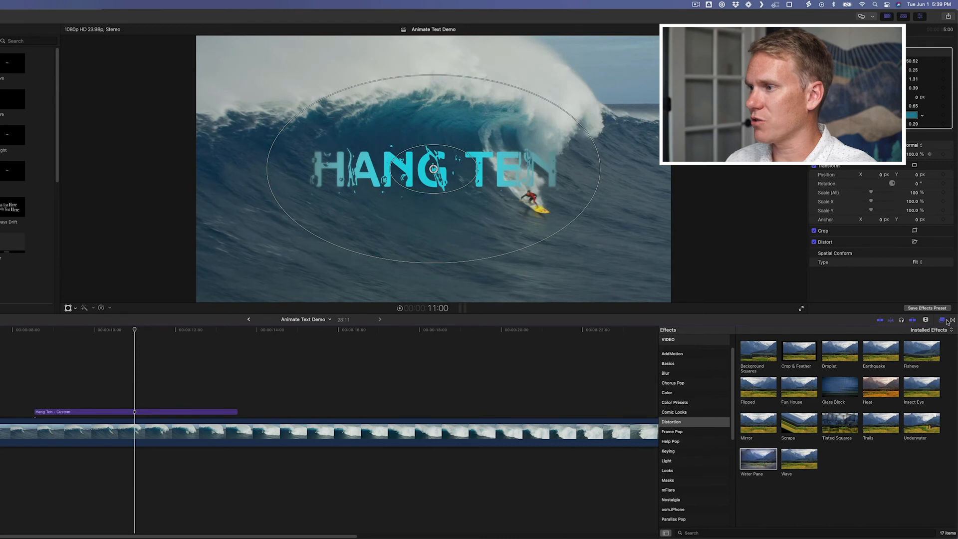
click(943, 320)
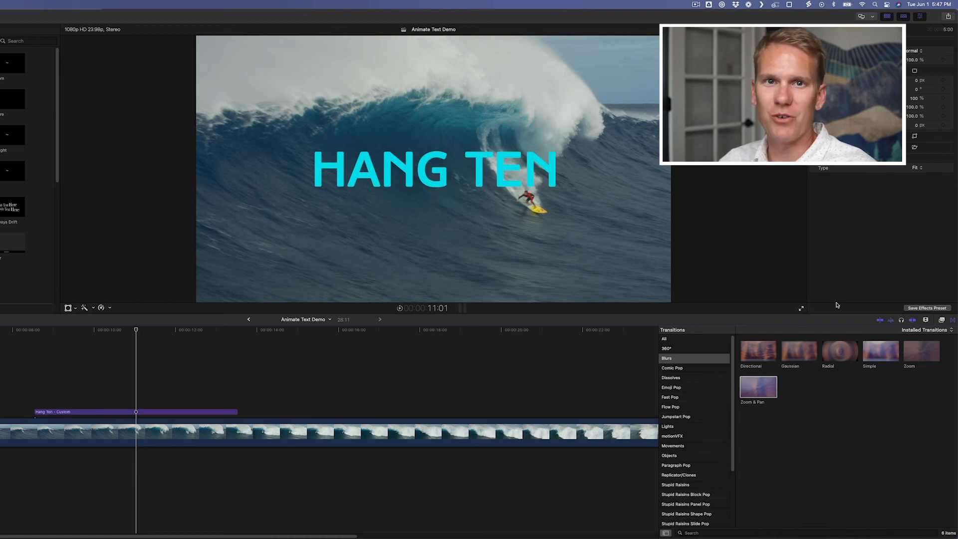
Step: Show the Wipes transitions (Band, Center, Clock) and select the Hang Ten title clip
click(667, 511)
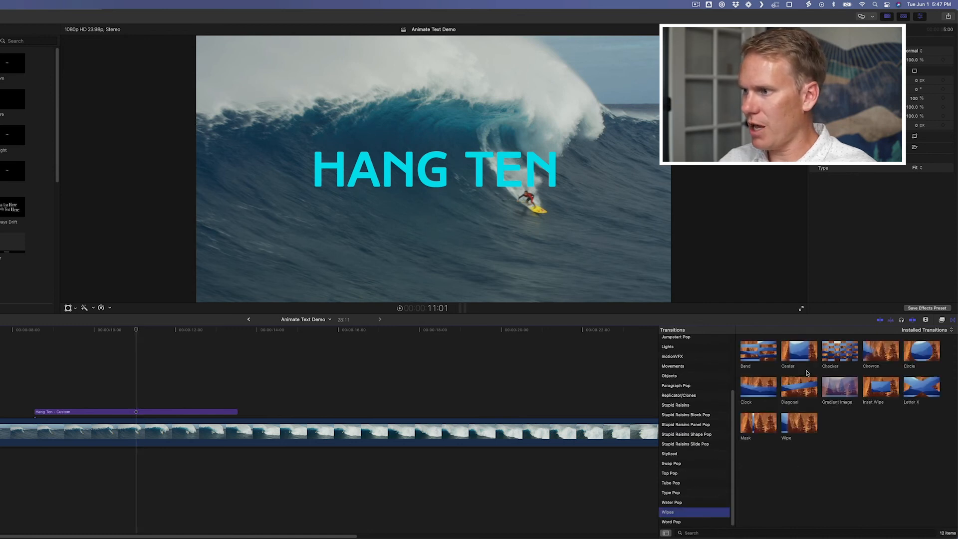
click(799, 387)
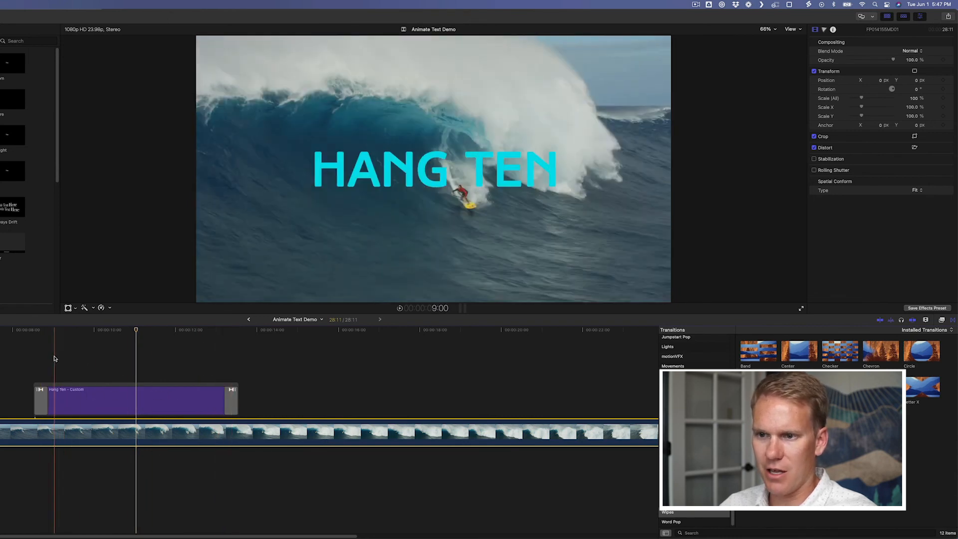
Step: Try a Diagonal wipe on the Hang Ten title's start and end edges
click(26, 330)
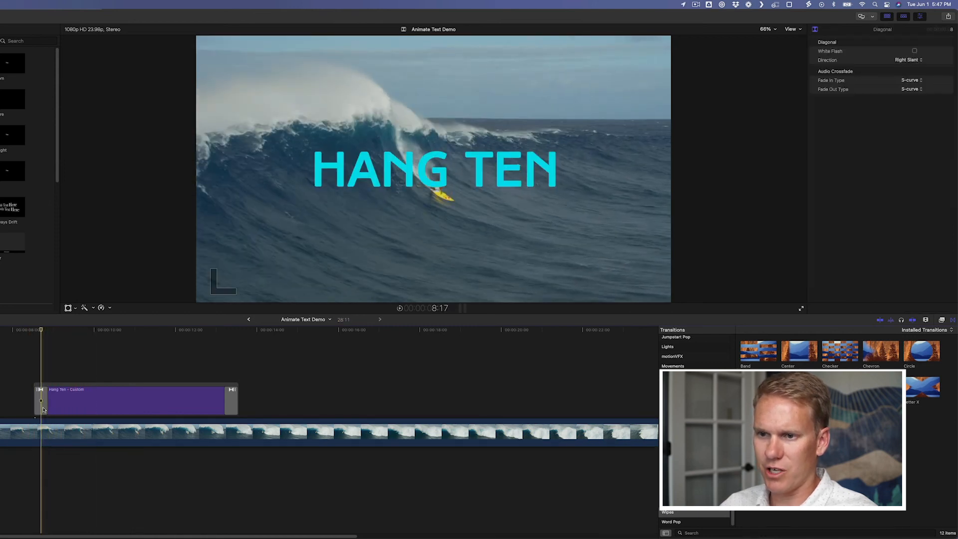
click(41, 401)
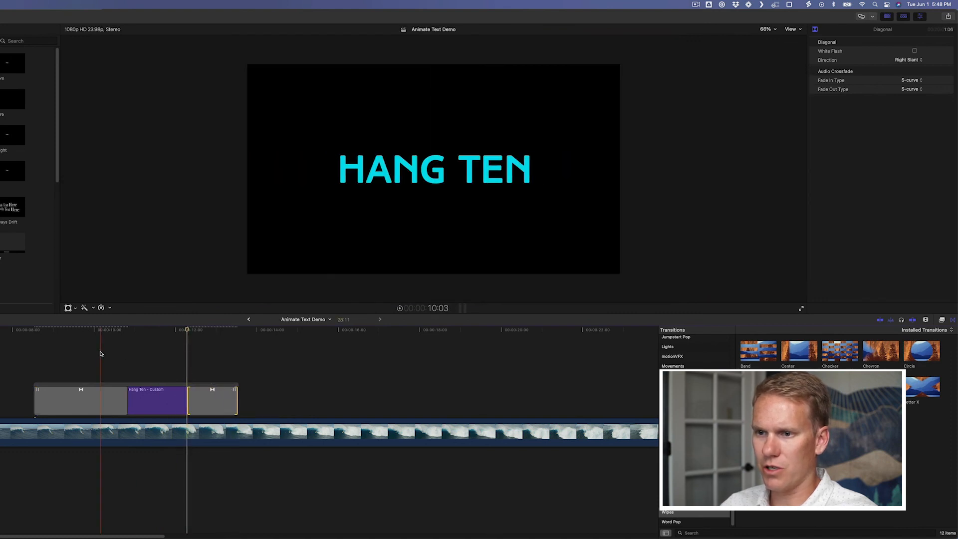
click(129, 330)
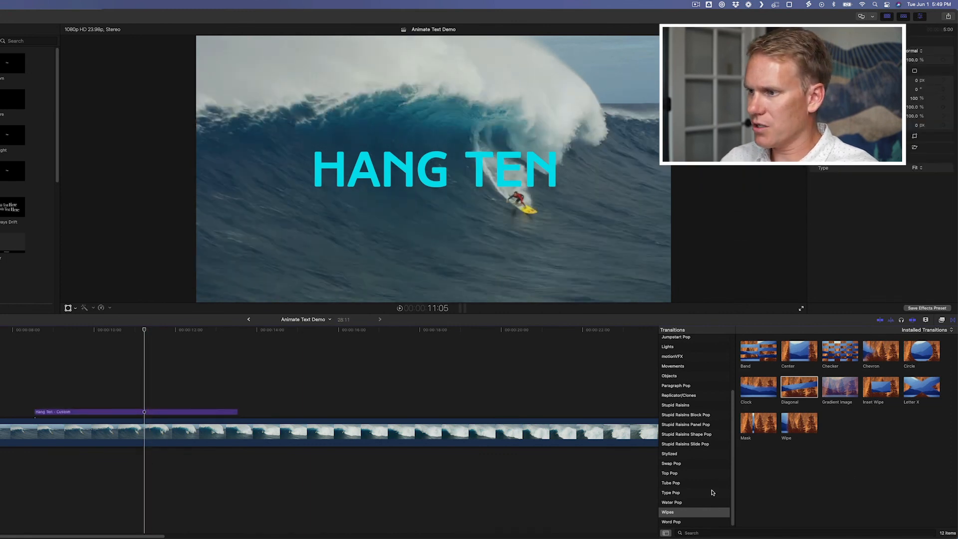
Step: Show the Movements transitions category in the Transitions browser
scroll(up, 3)
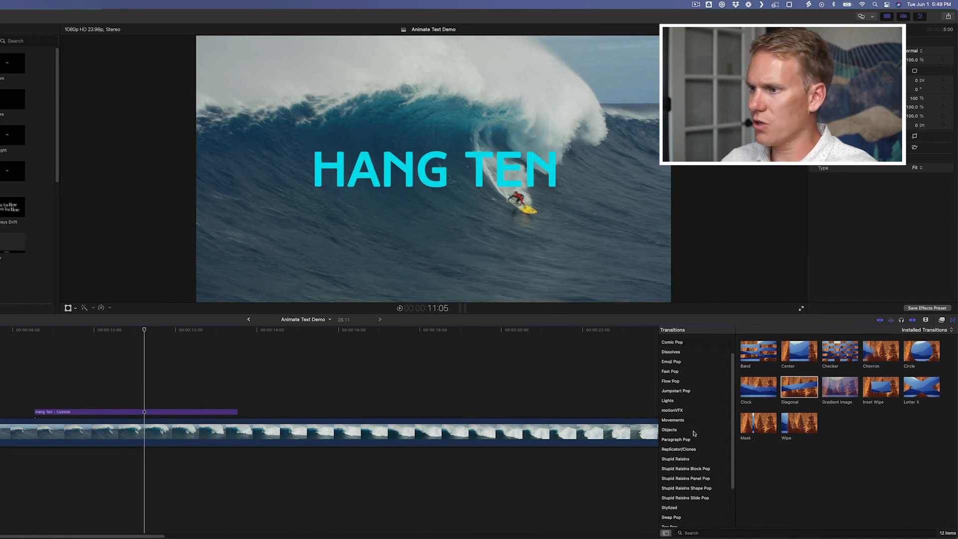
click(673, 421)
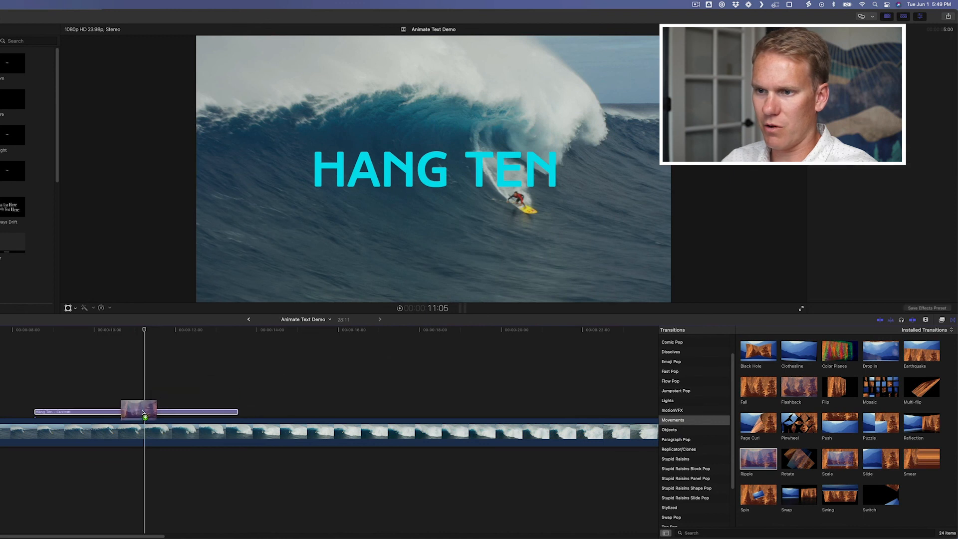
Step: Bookend the Hang Ten title with Ripple transitions on its start and end edges
click(135, 400)
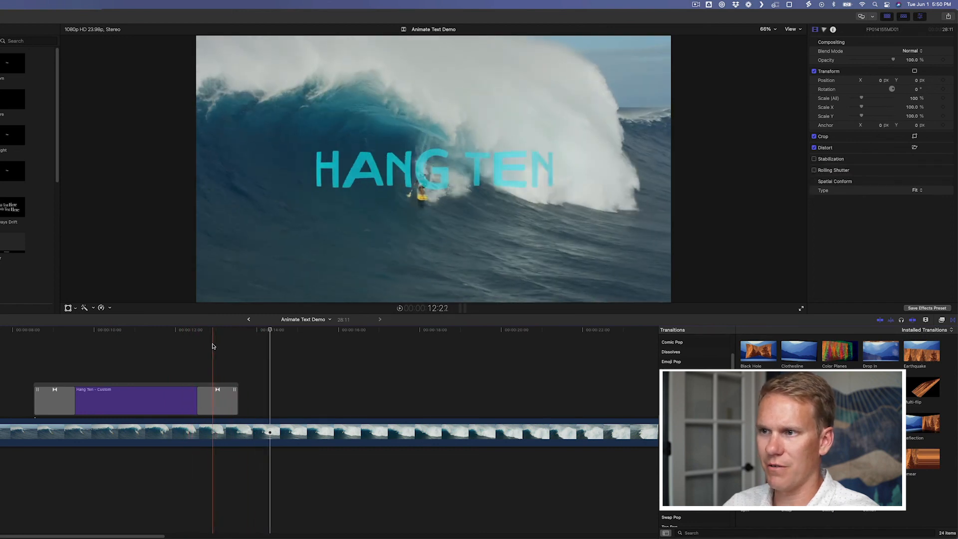
click(214, 400)
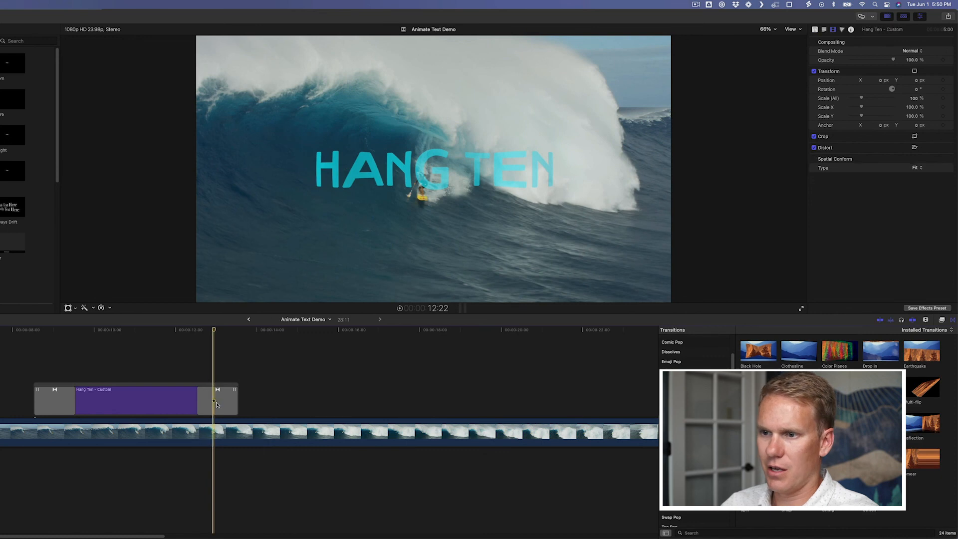
Step: Show the end Ripple transition's center, amplitude and ripple amount settings, then preview from the title's start
click(217, 399)
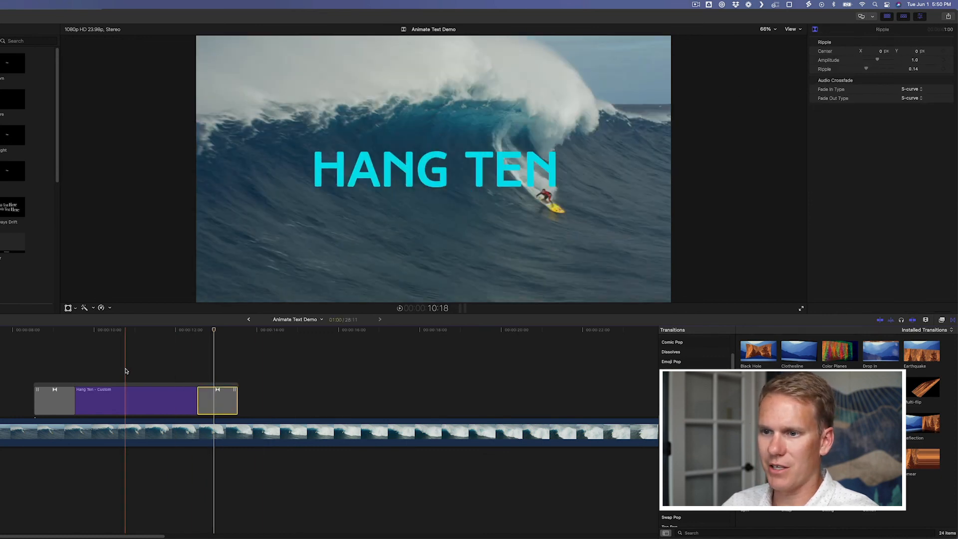
click(42, 330)
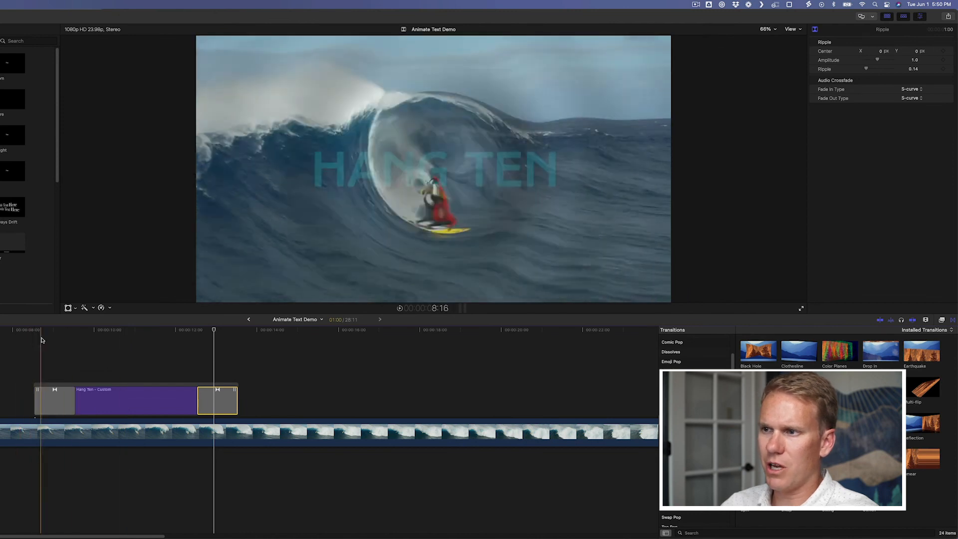